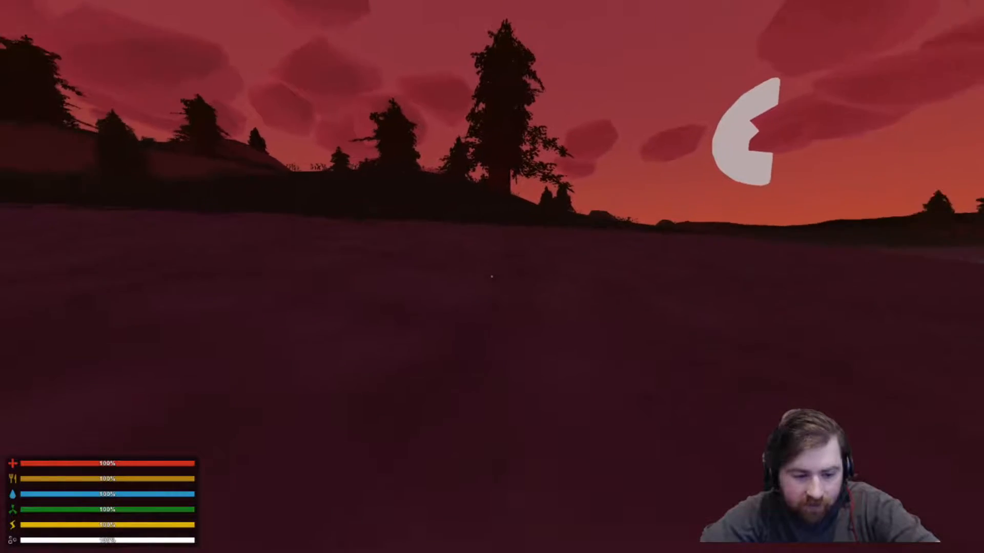
Check the inventory while walking the dusk lakeshore toward the wooden pier
key("g")
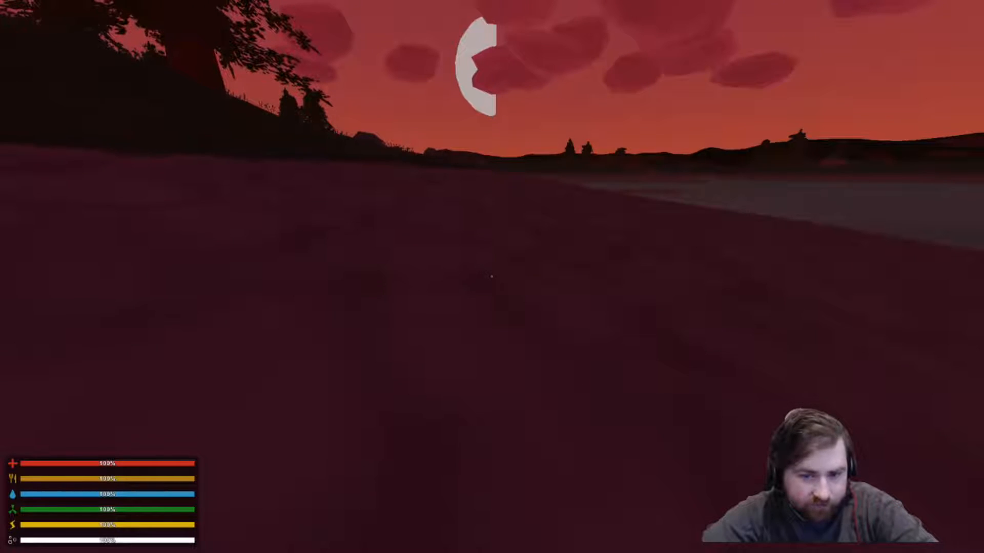
mouse_move(491, 277)
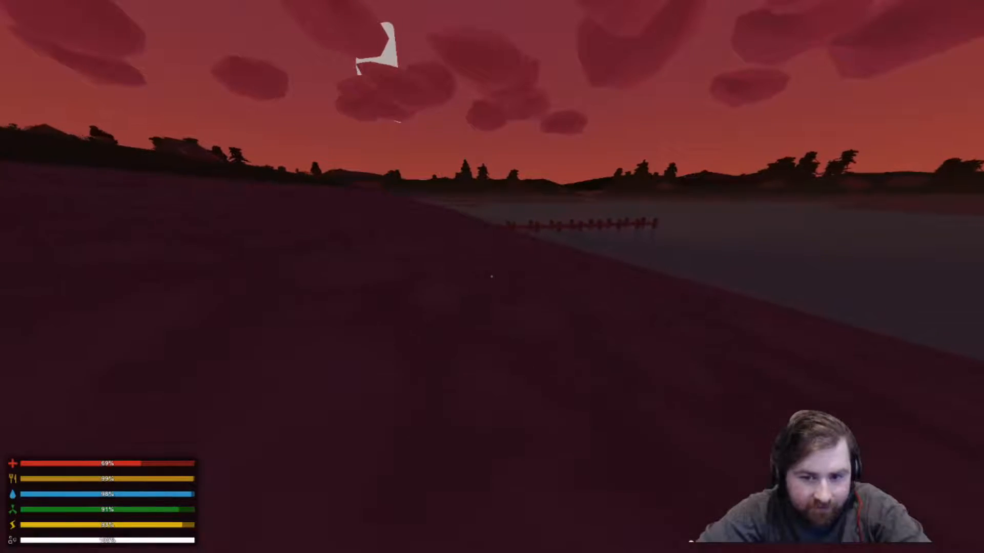
mouse_move(492, 277)
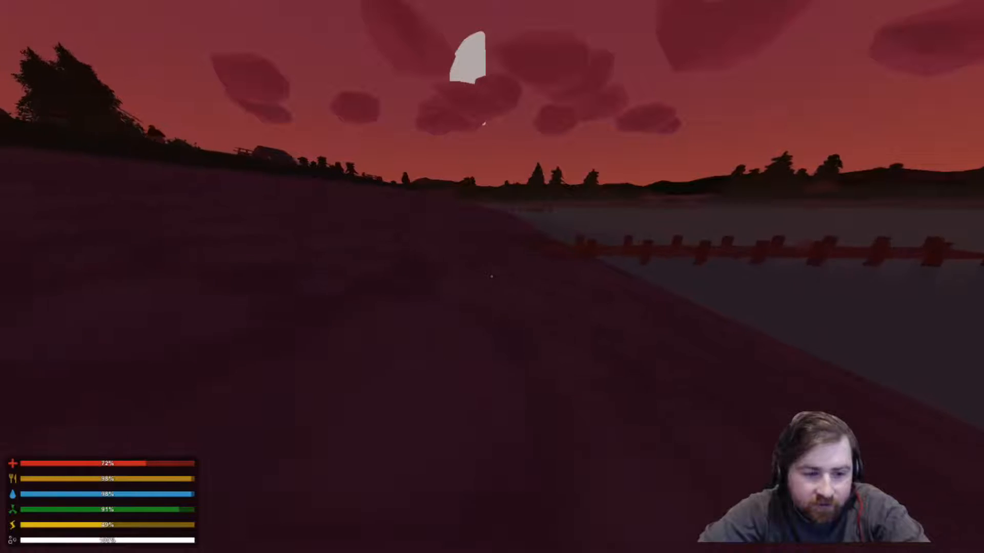
mouse_move(492, 276)
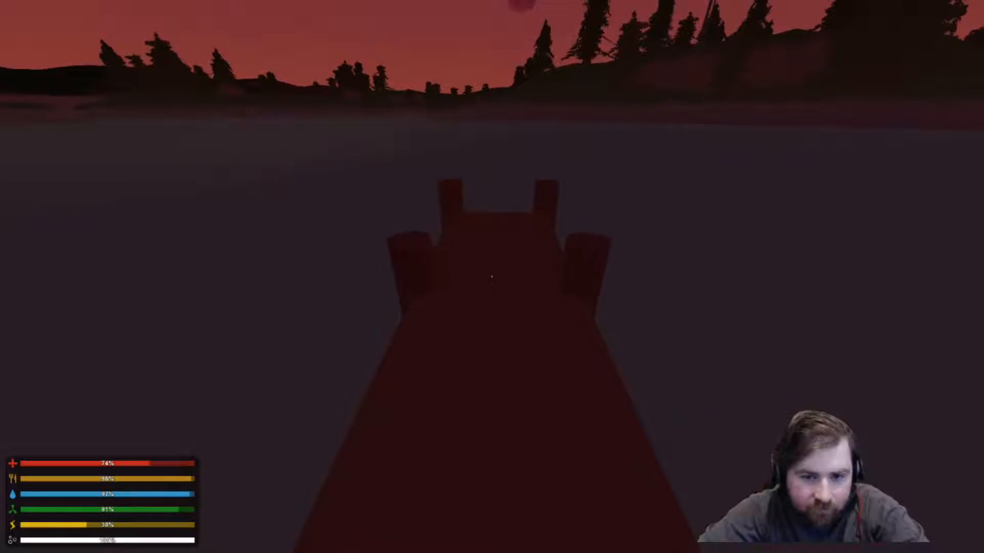
mouse_move(492, 277)
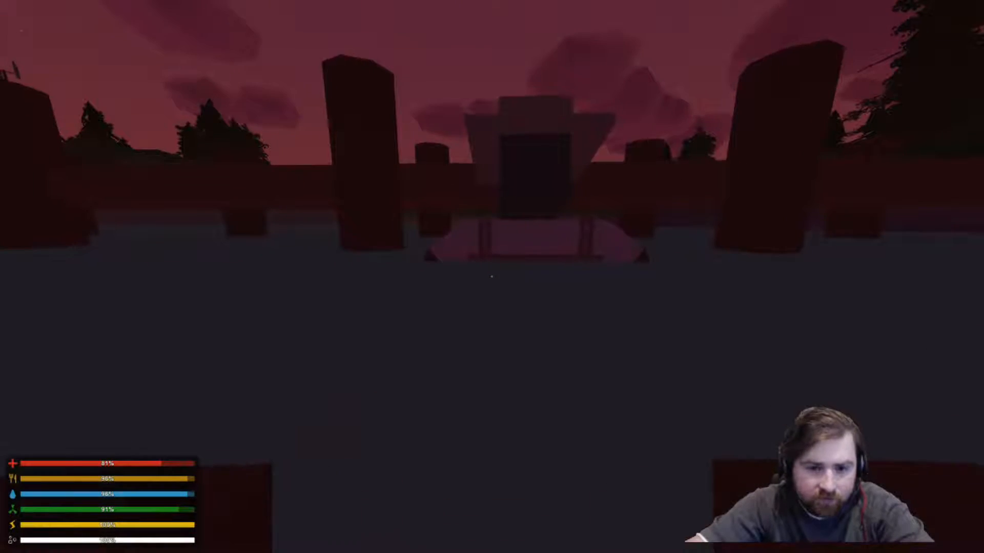
mouse_move(492, 277)
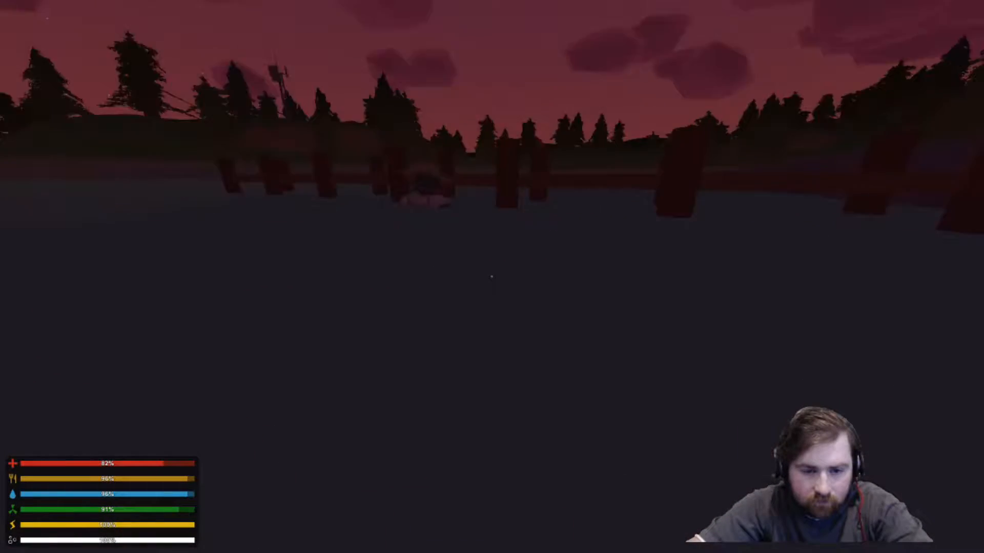
mouse_move(492, 277)
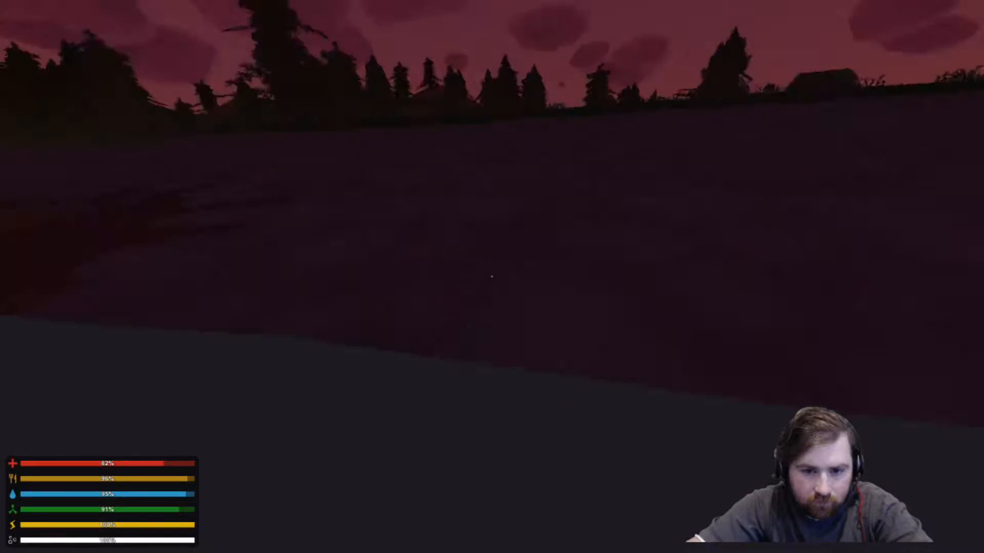
mouse_move(491, 278)
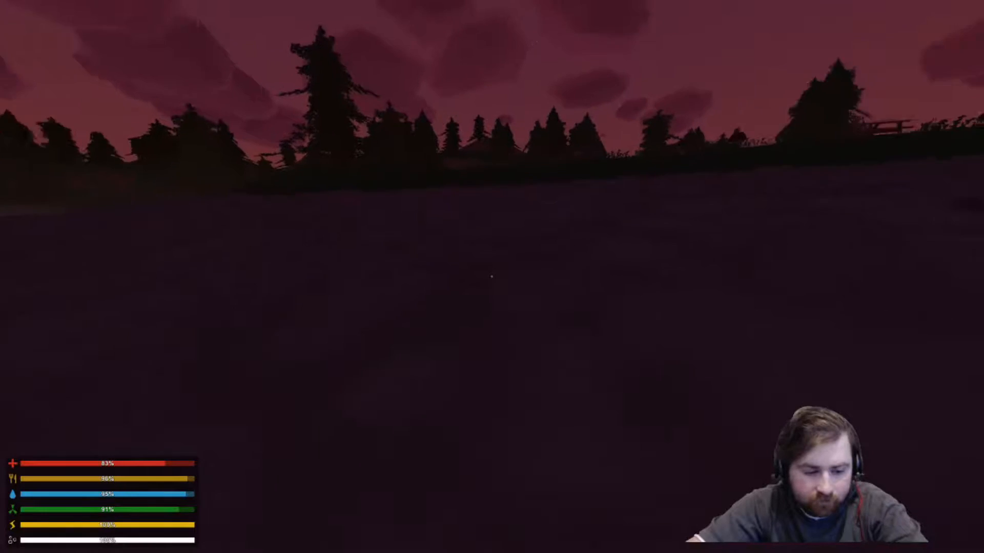
mouse_move(491, 277)
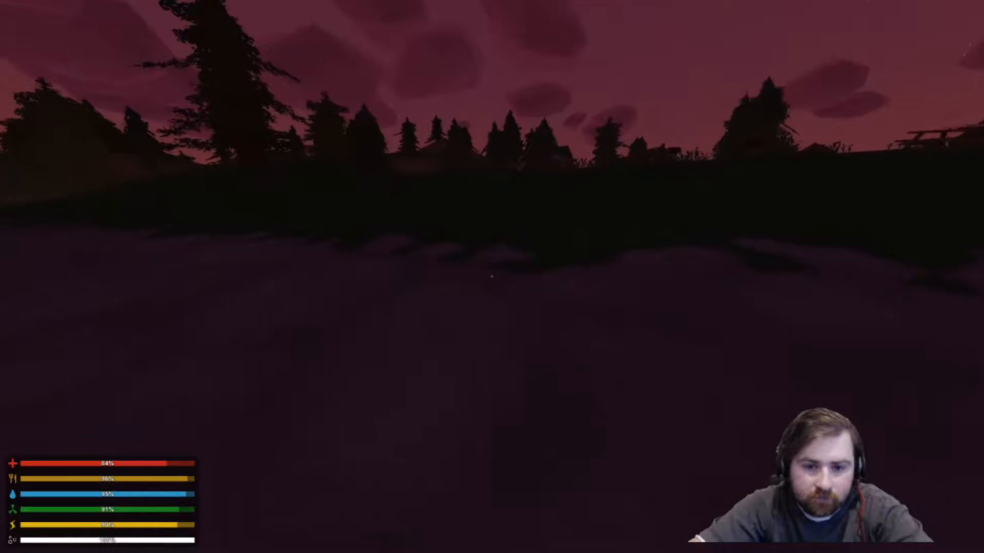
mouse_move(492, 277)
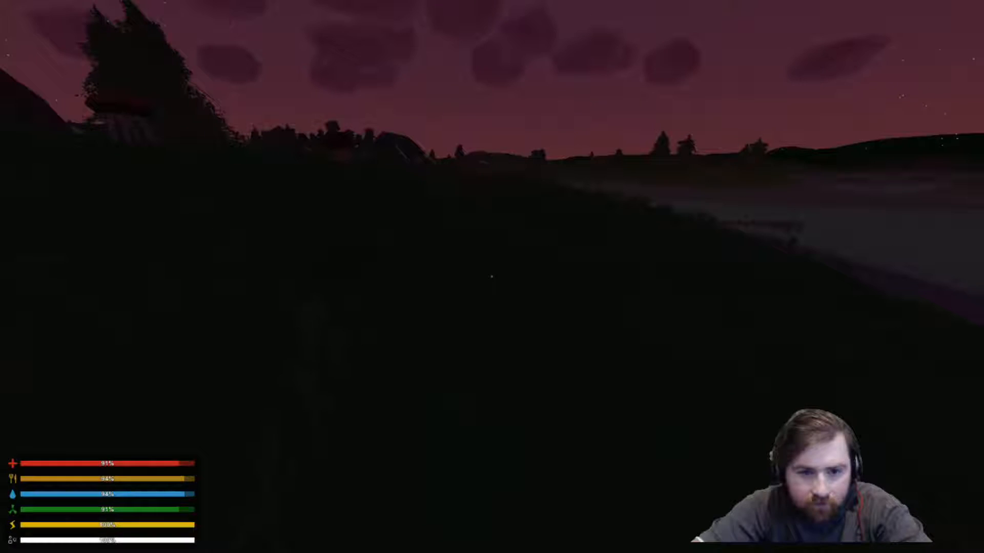
mouse_move(491, 276)
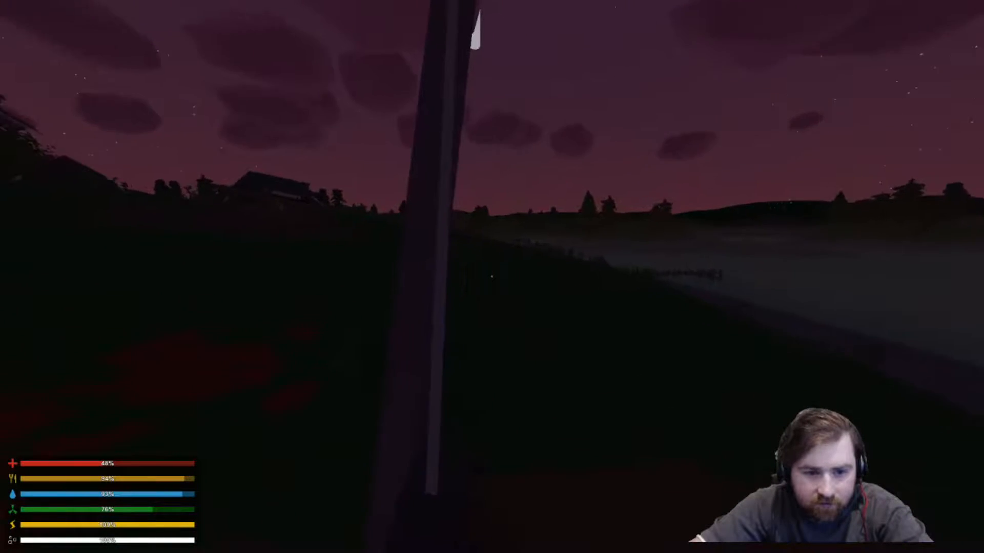
mouse_move(492, 277)
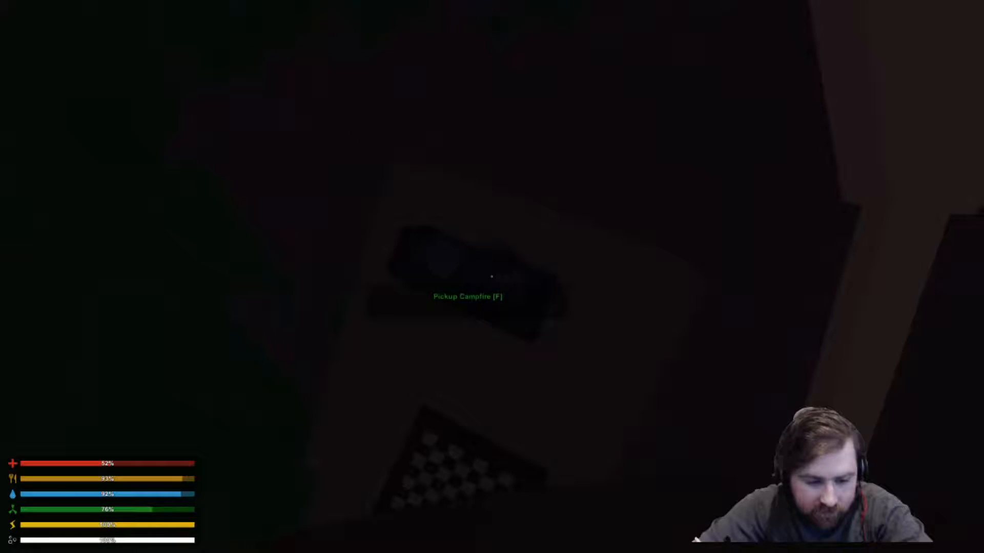
mouse_move(492, 278)
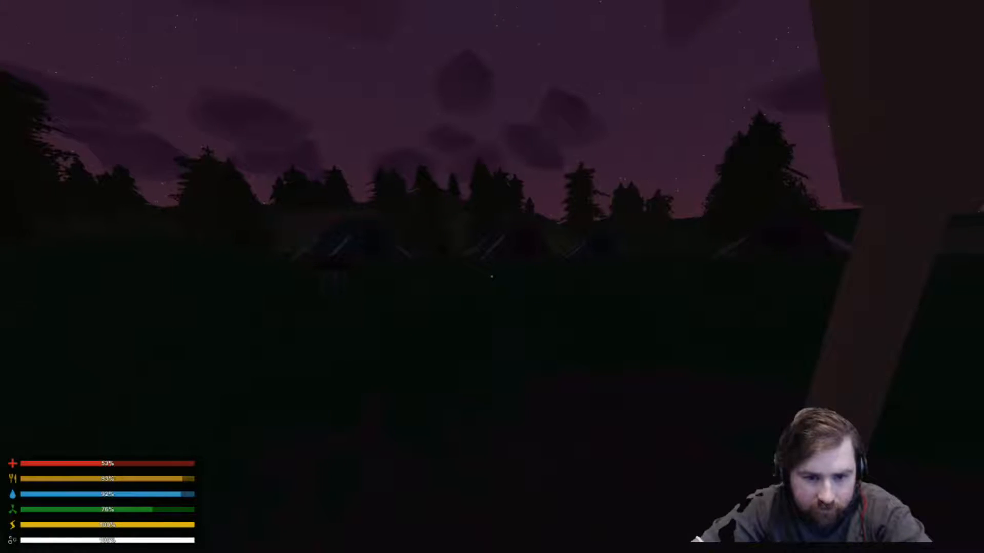
mouse_move(491, 277)
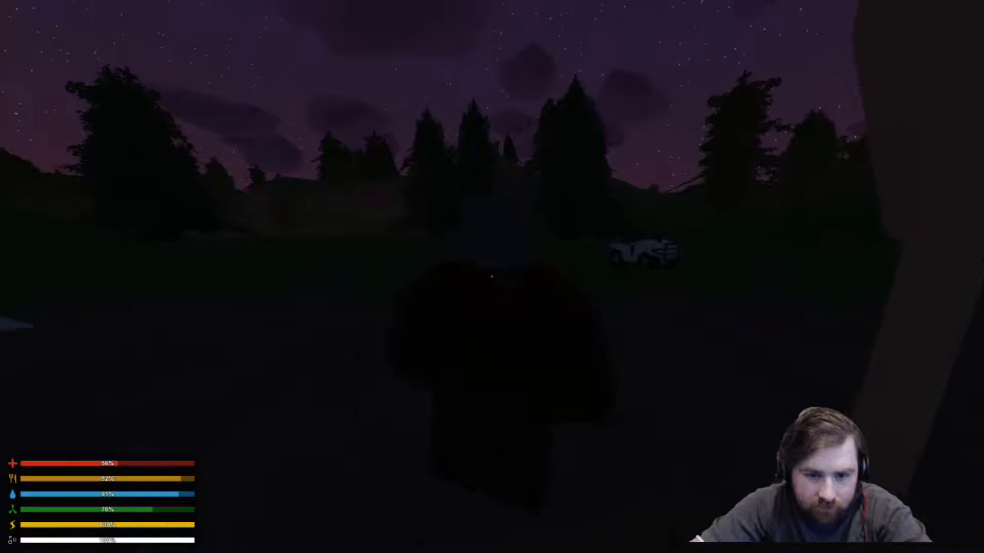
mouse_move(491, 276)
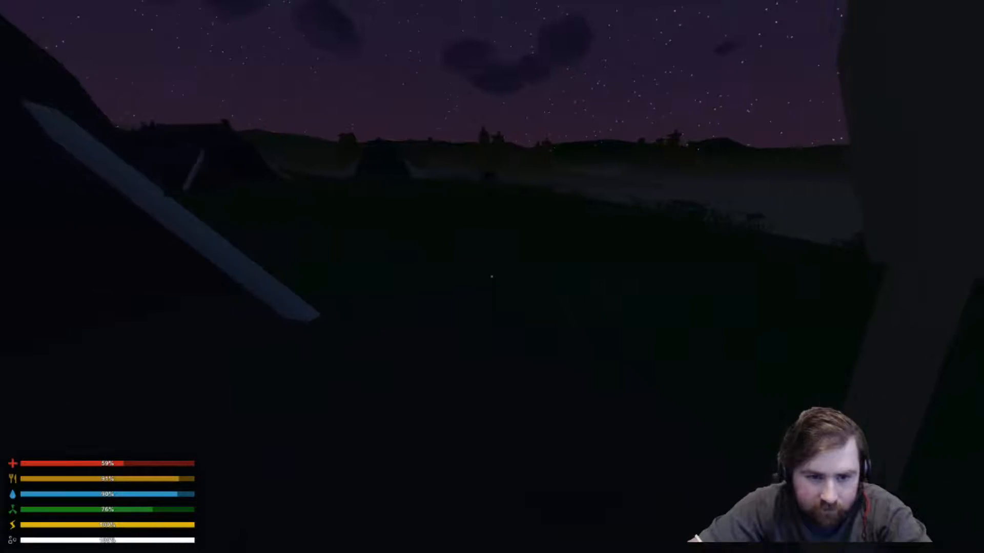
mouse_move(492, 276)
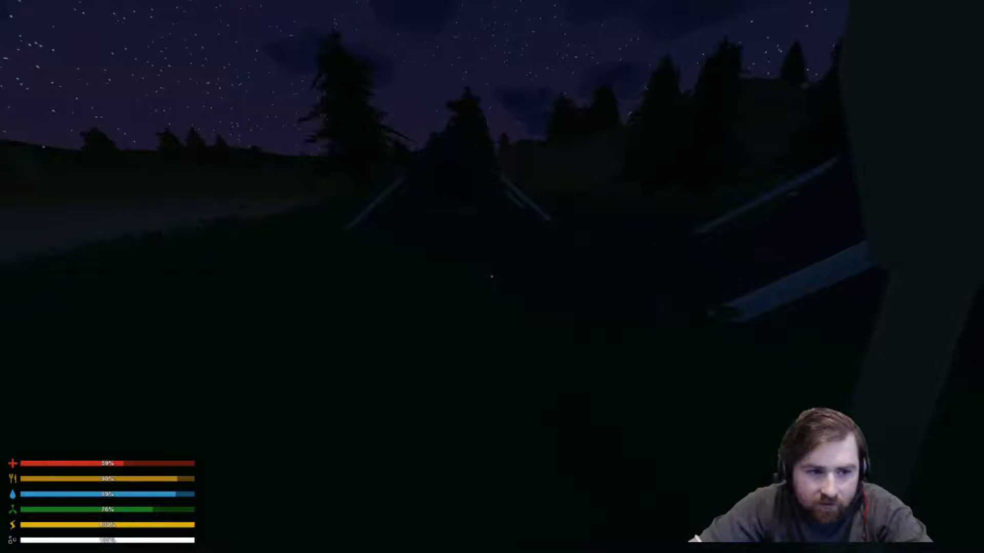
mouse_move(492, 276)
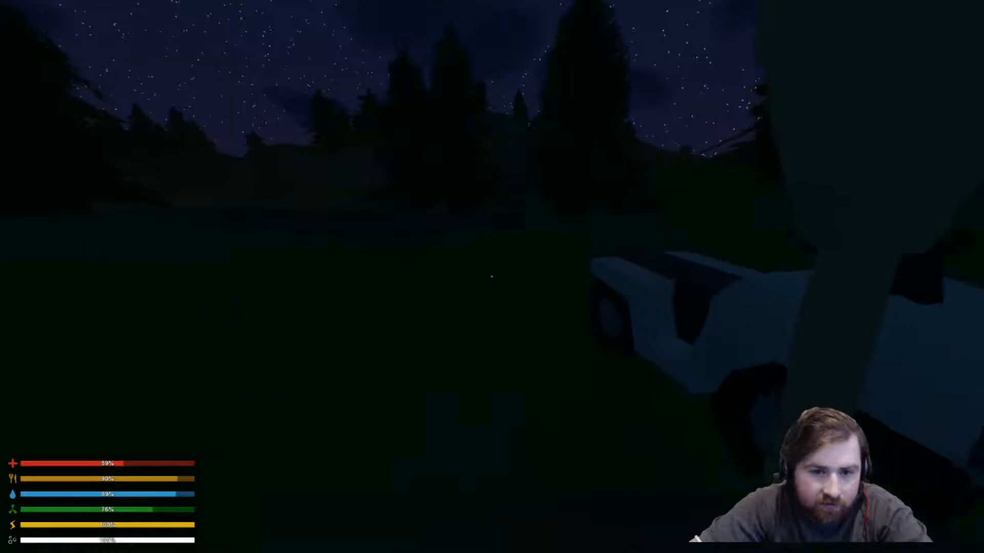
mouse_move(492, 277)
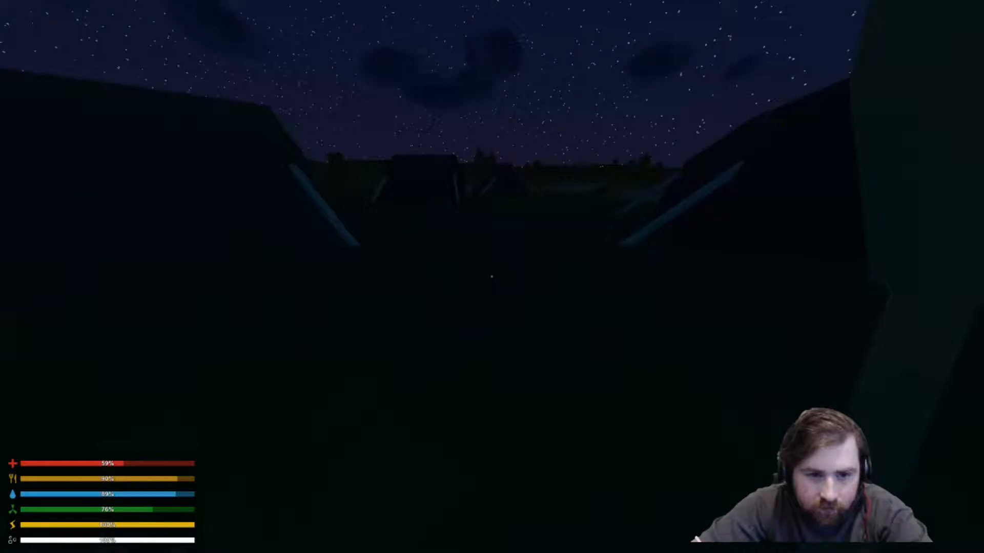
mouse_move(492, 277)
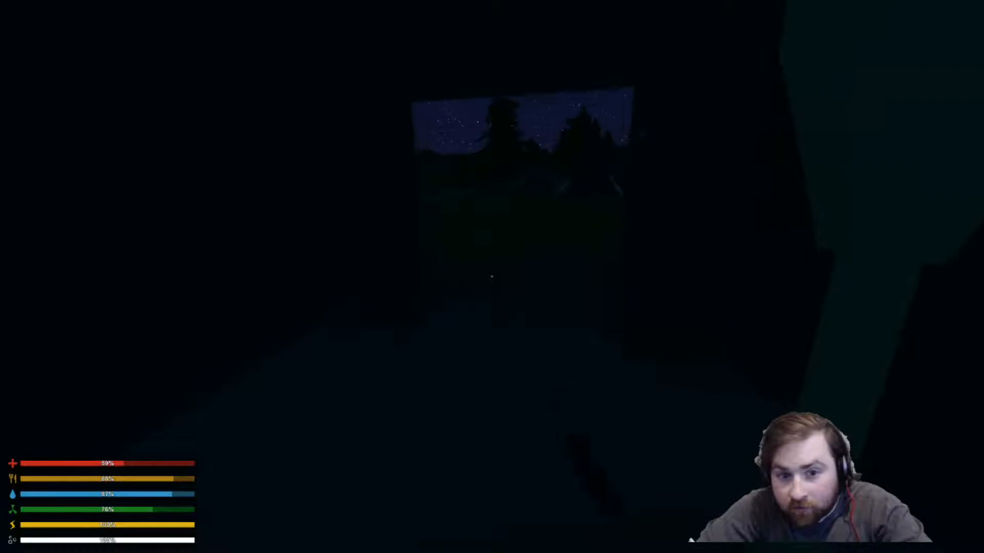
mouse_move(492, 277)
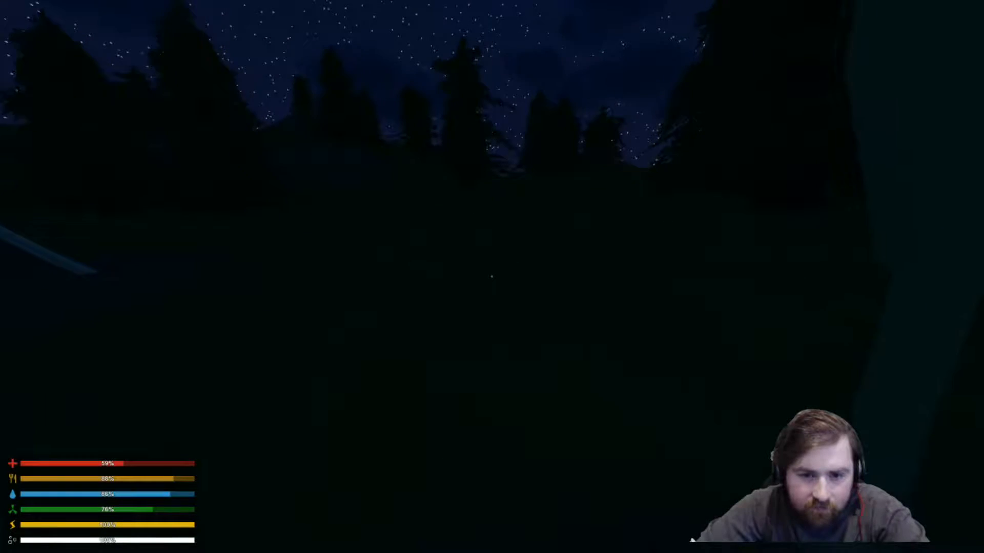
mouse_move(492, 276)
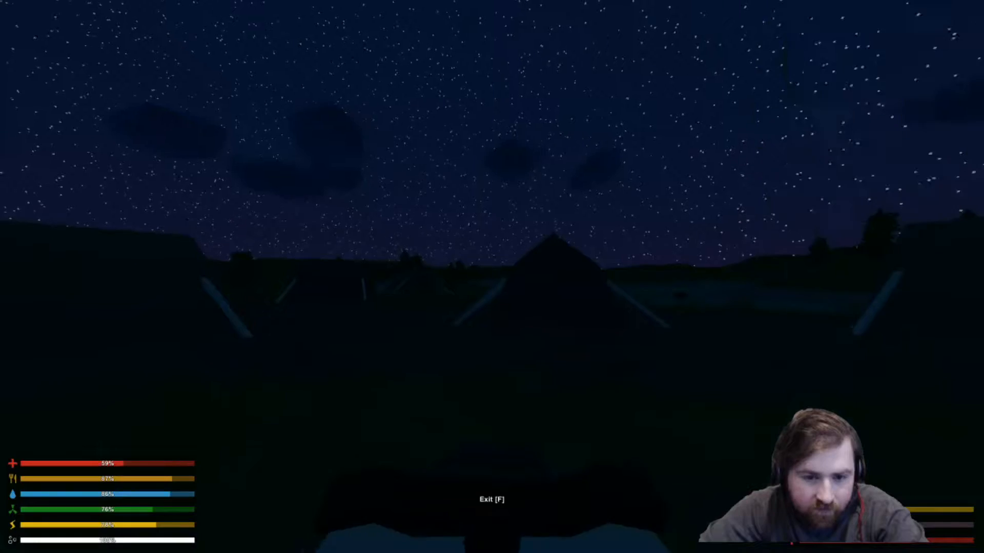
Interact with F while following the dark highway toward the town's buildings
key("f")
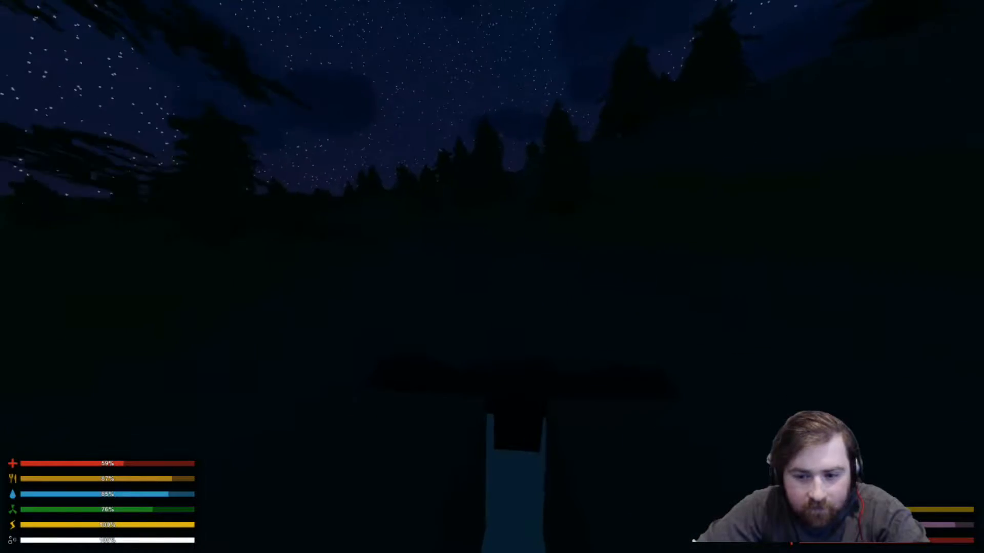
mouse_move(492, 277)
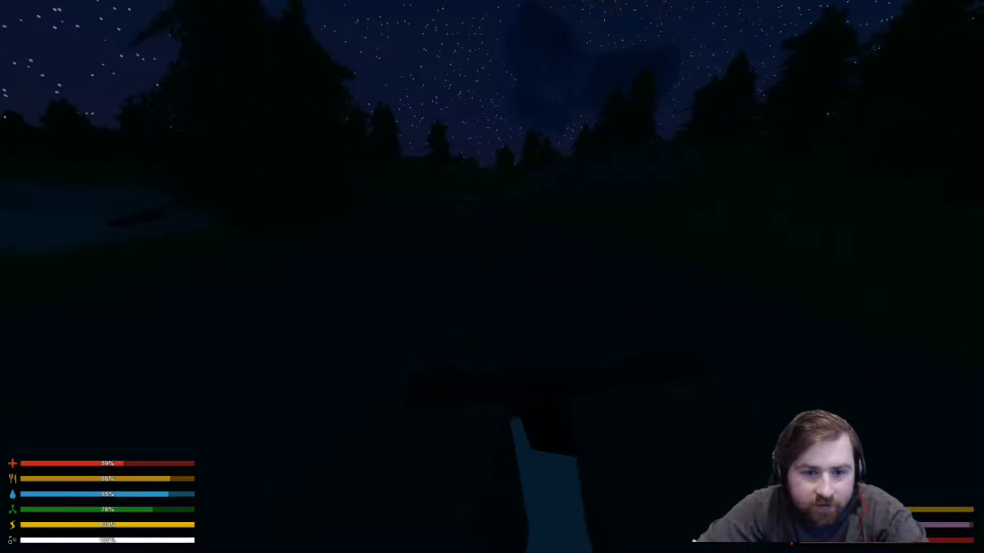
mouse_move(492, 277)
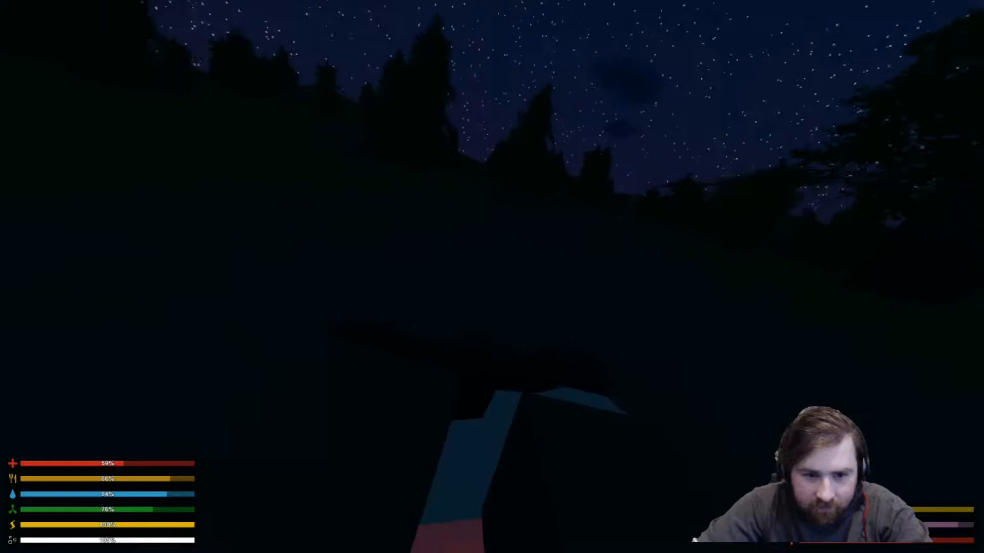
mouse_move(492, 277)
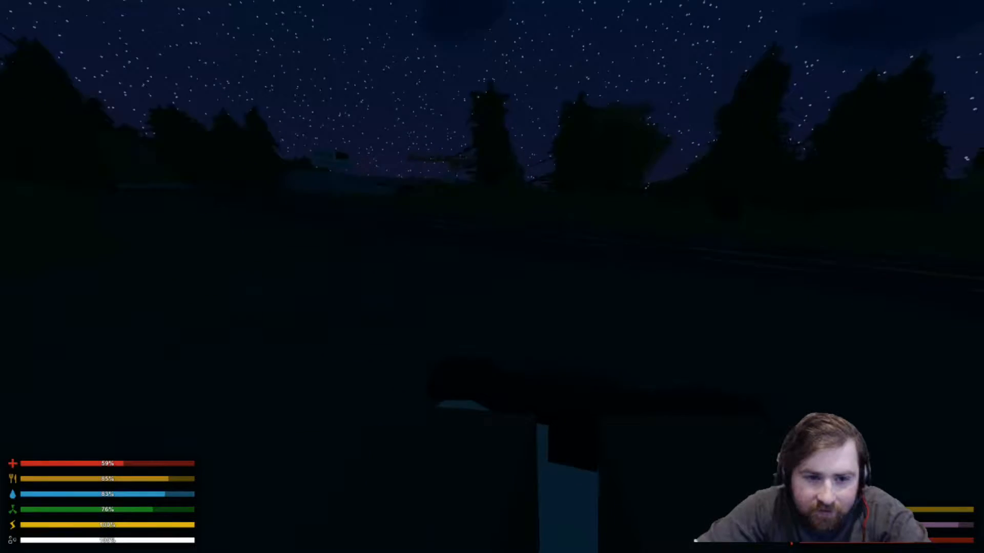
mouse_move(492, 277)
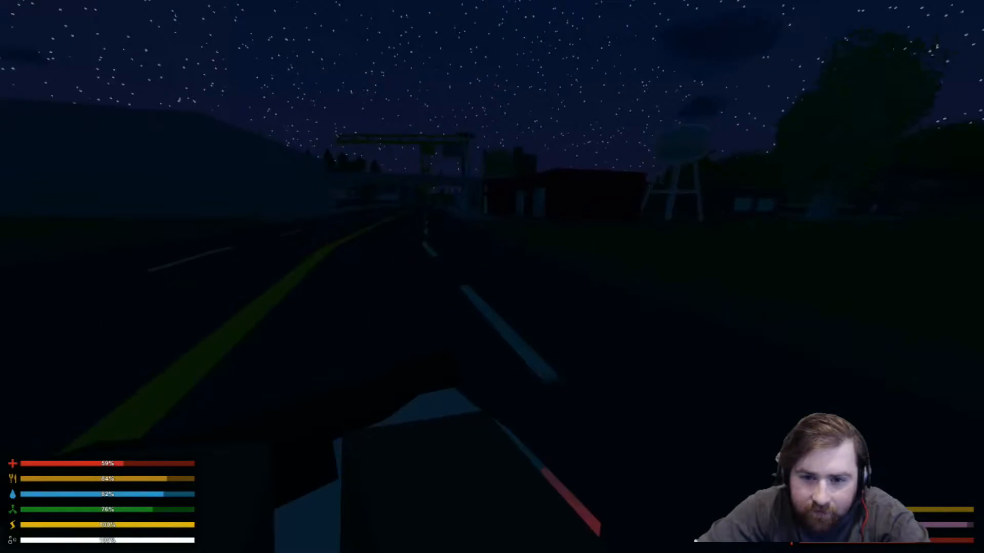
mouse_move(492, 276)
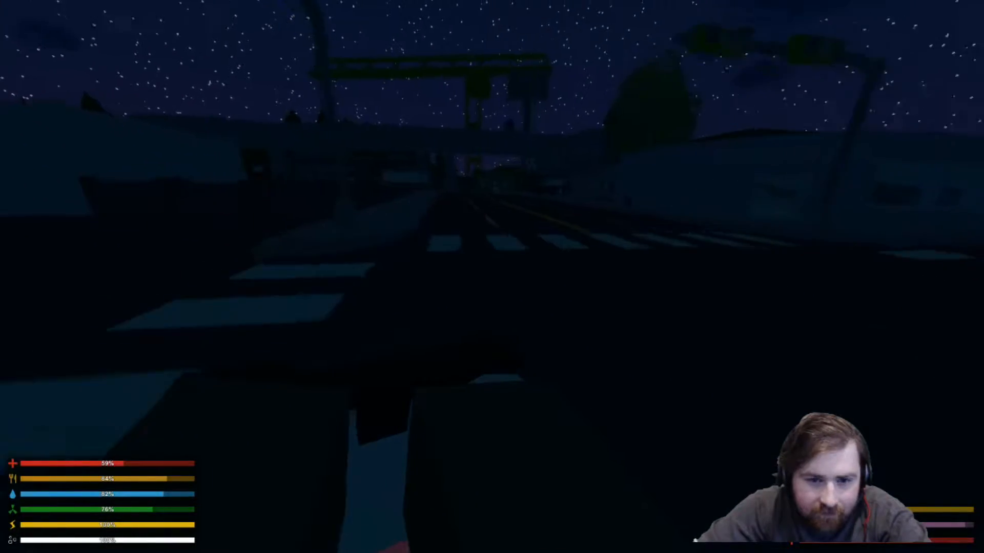
mouse_move(492, 277)
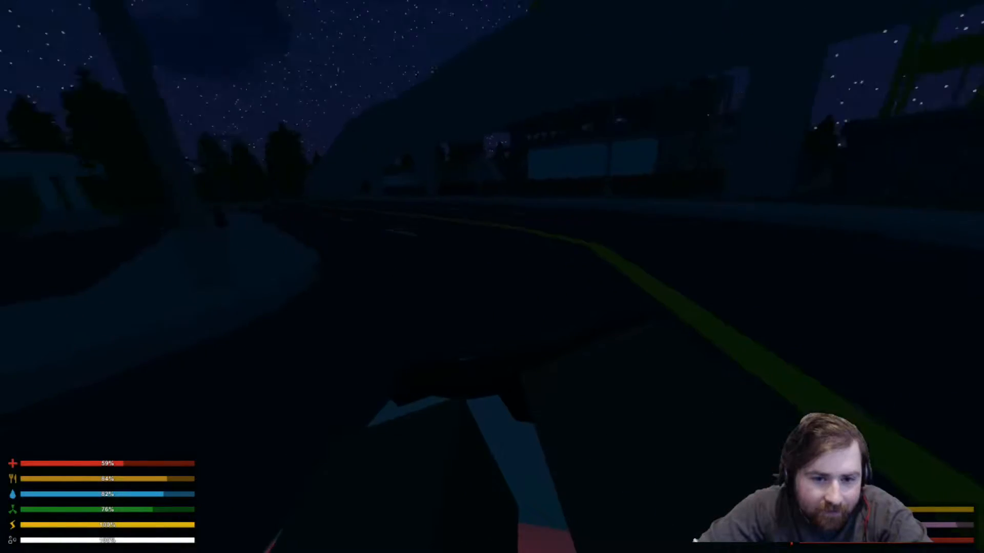
mouse_move(492, 277)
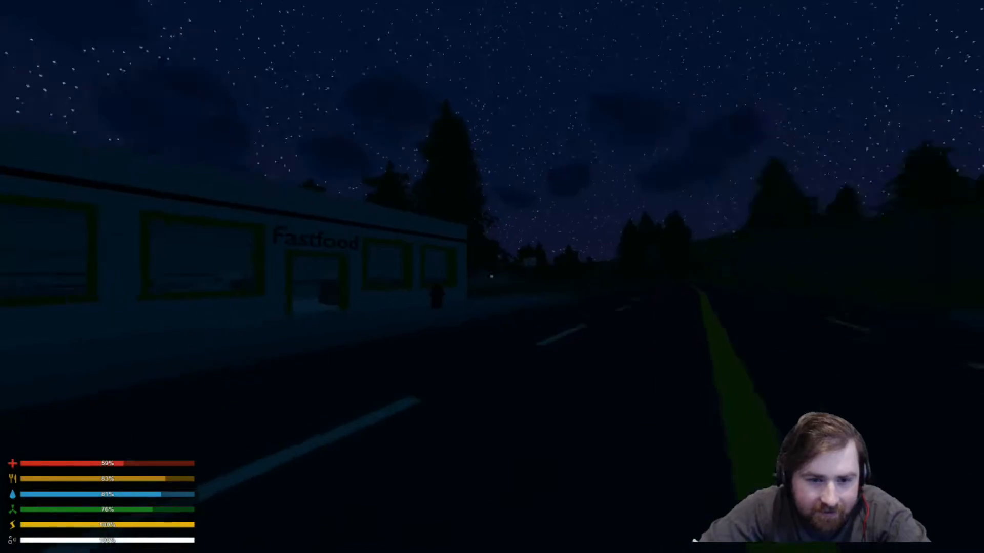
mouse_move(492, 277)
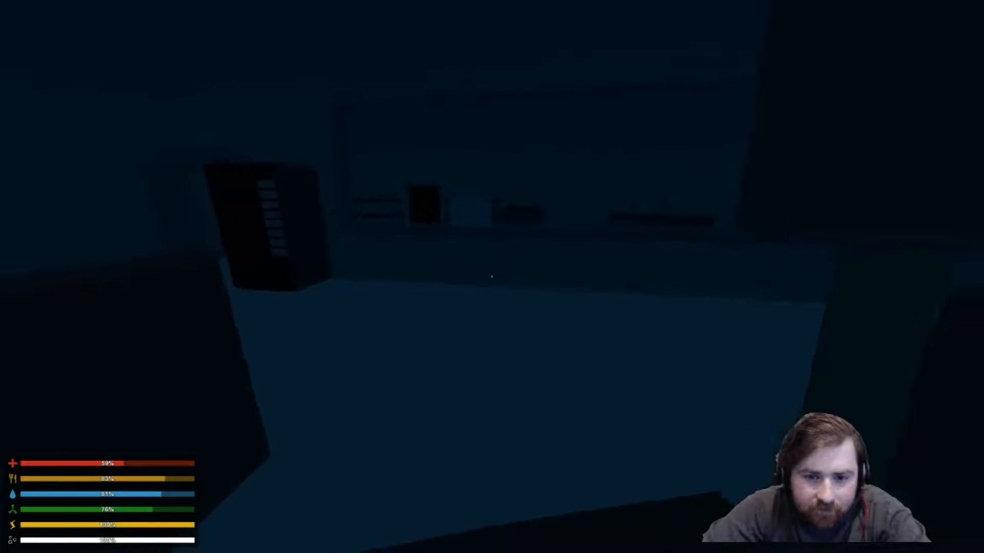
mouse_move(492, 277)
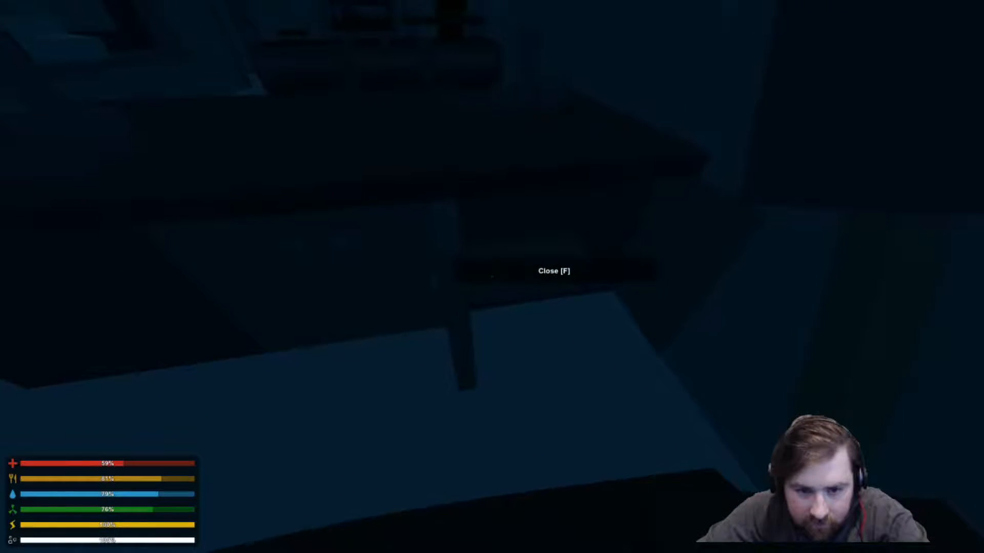
Open the door by the counter inside the dark Fastfood restaurant
key("f")
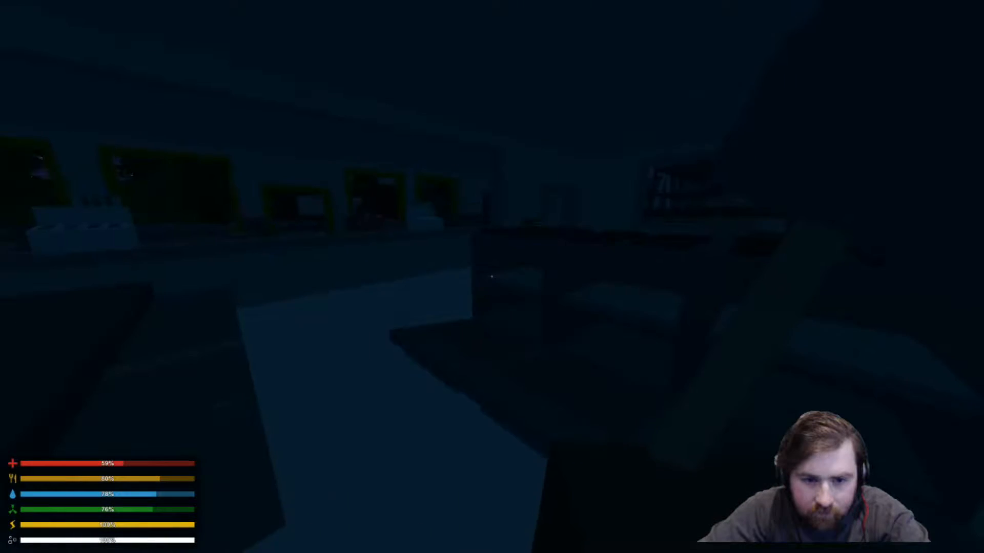
mouse_move(492, 276)
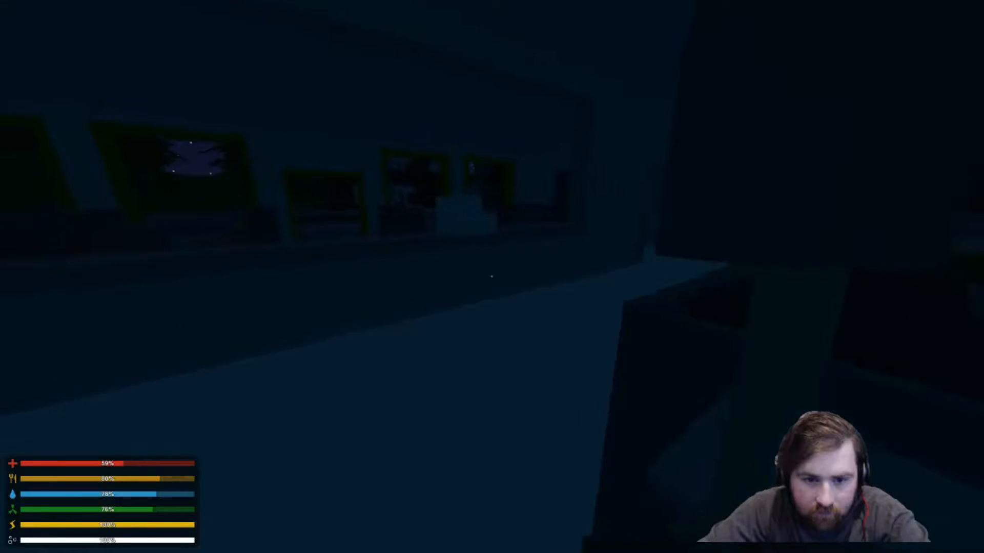
mouse_move(492, 277)
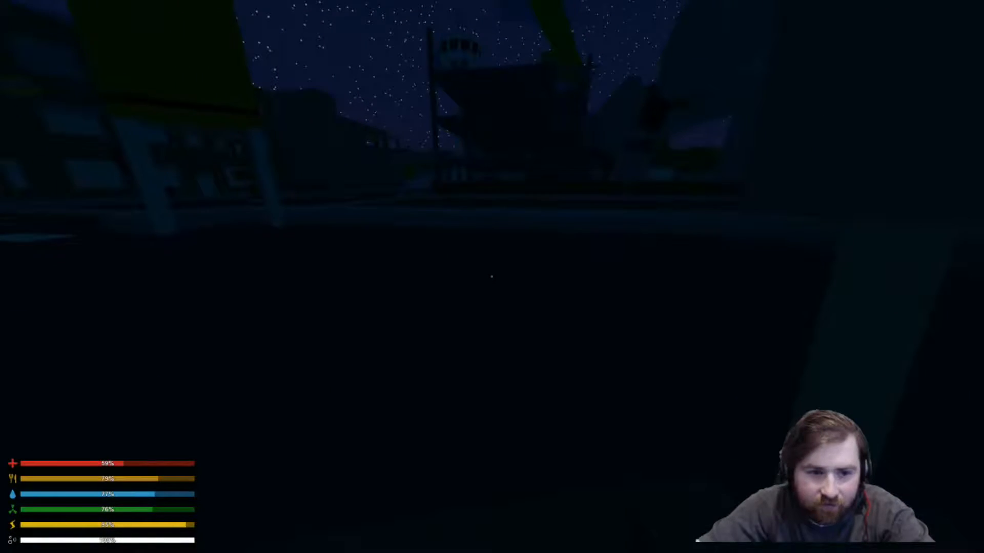
mouse_move(492, 276)
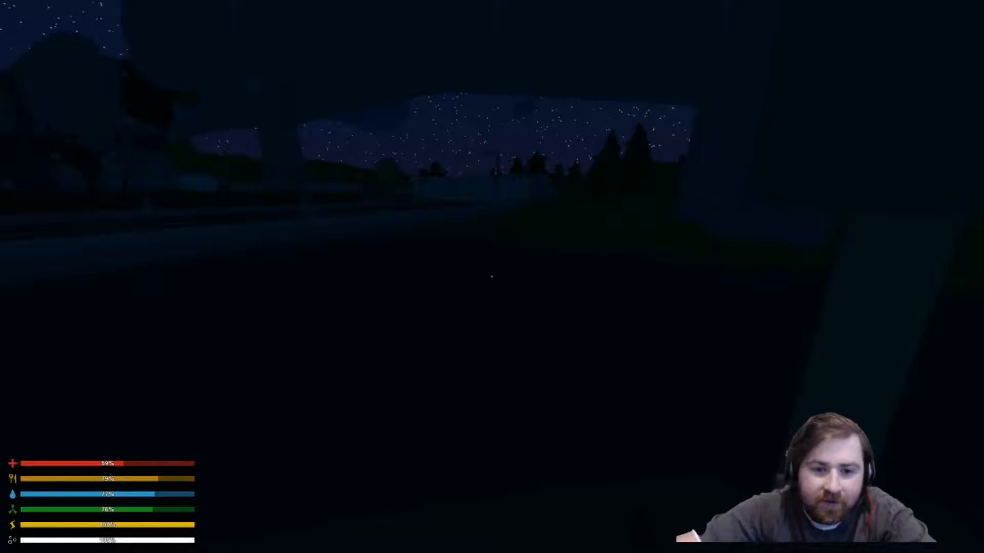
mouse_move(492, 276)
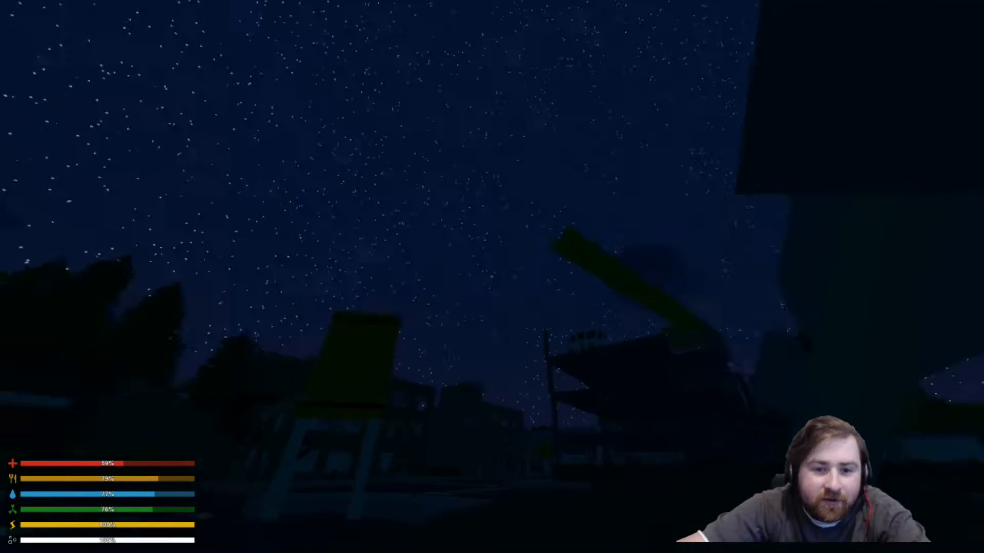
mouse_move(492, 277)
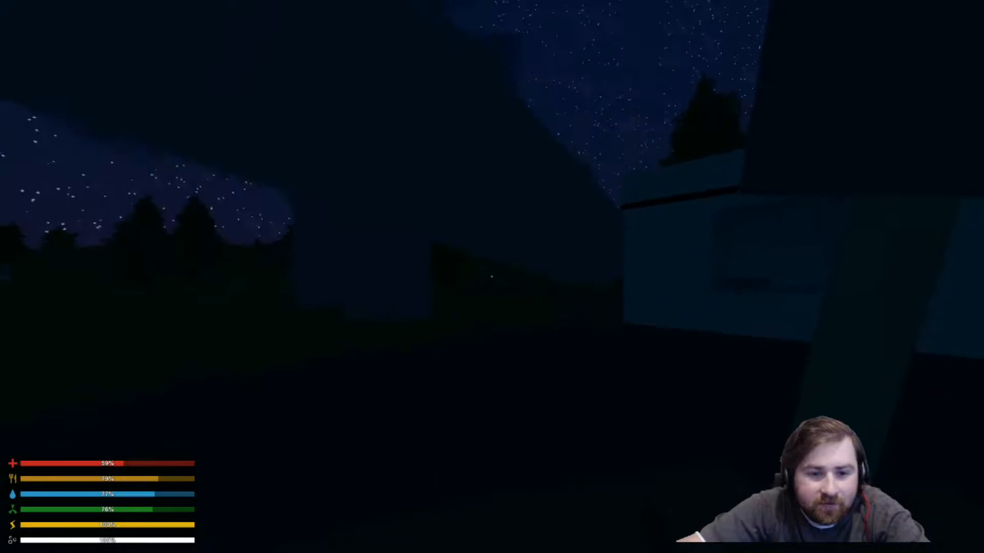
mouse_move(492, 277)
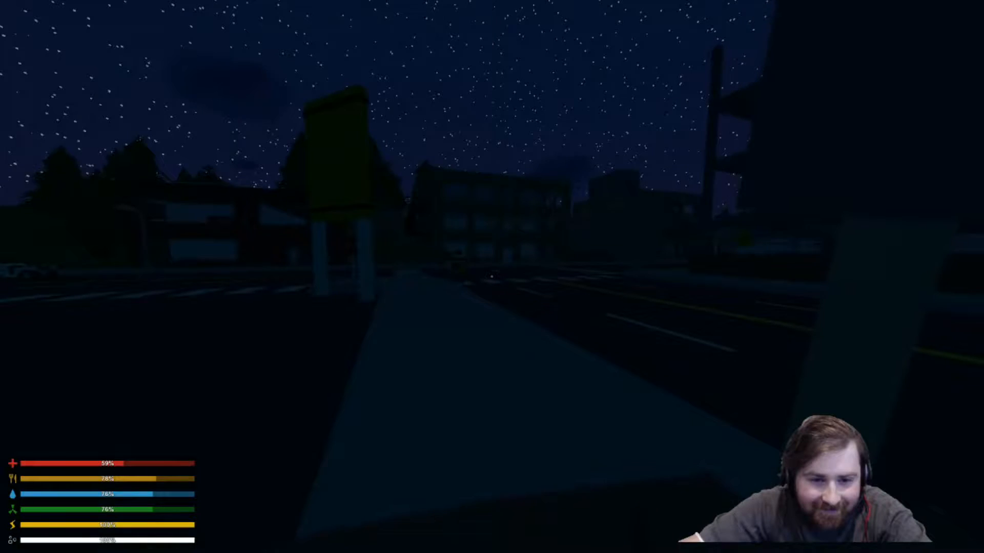
mouse_move(492, 276)
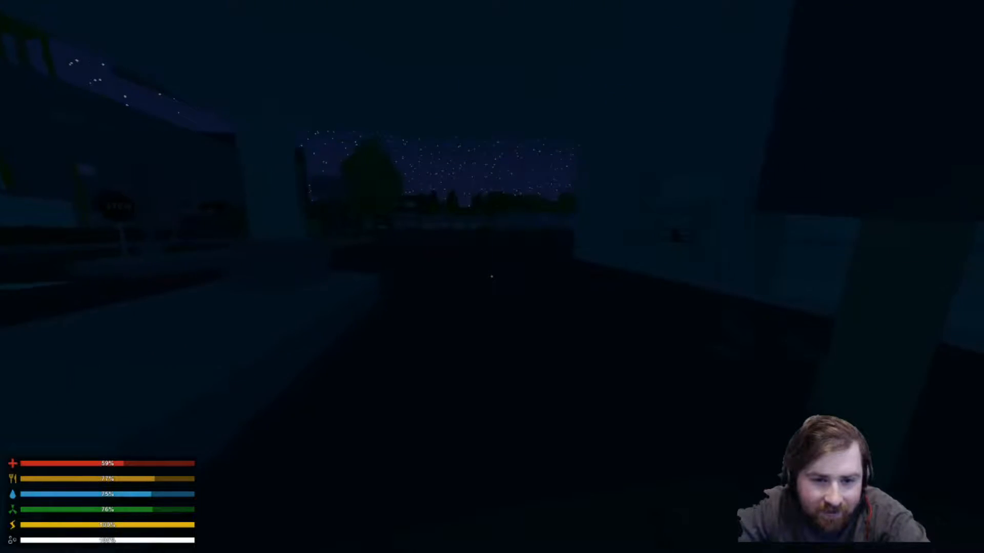
mouse_move(492, 277)
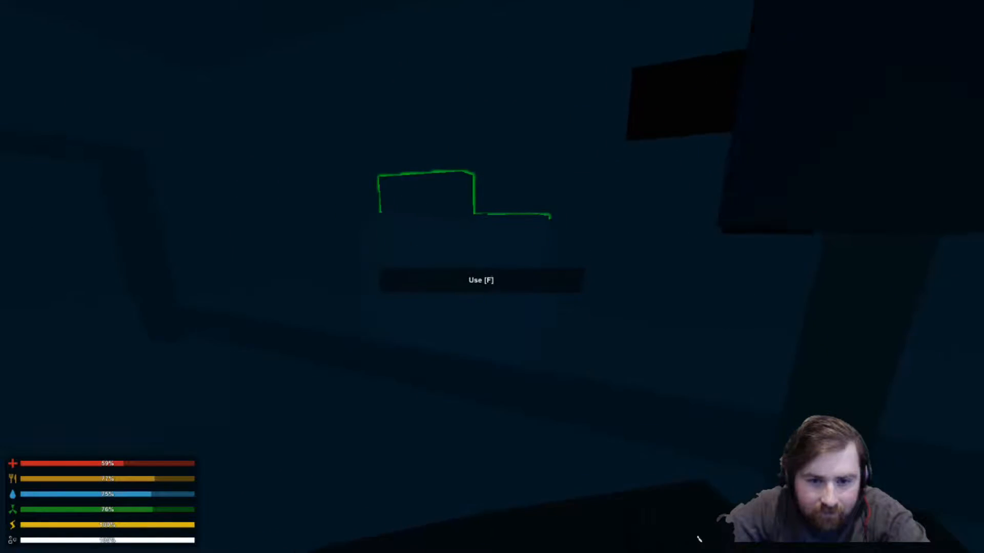
Open the building's door with F and walk to its counter
key("f")
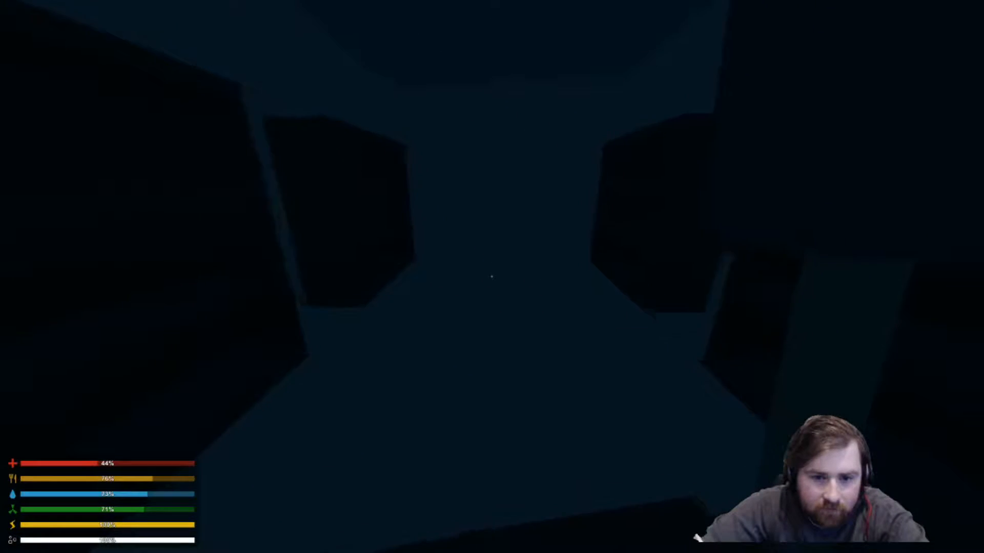
mouse_move(492, 277)
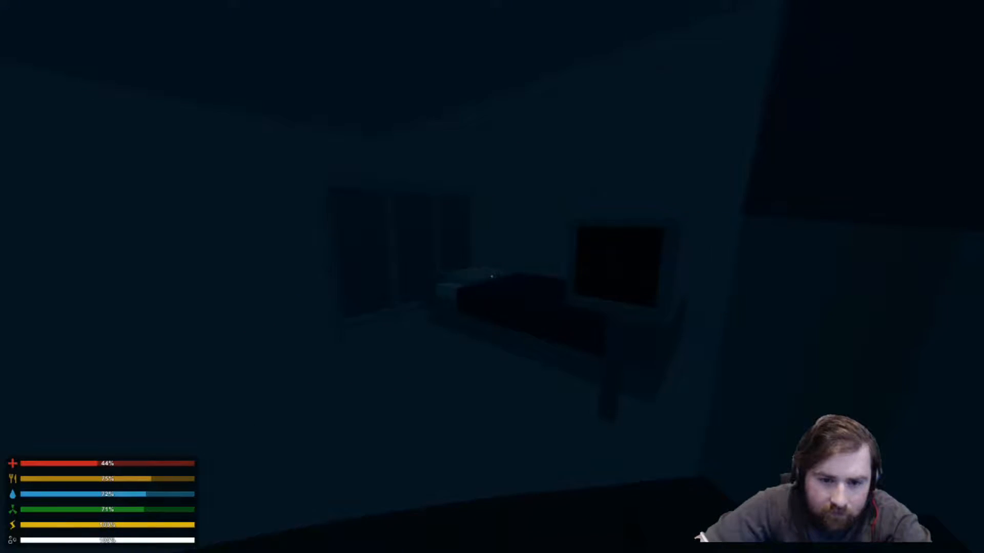
mouse_move(492, 276)
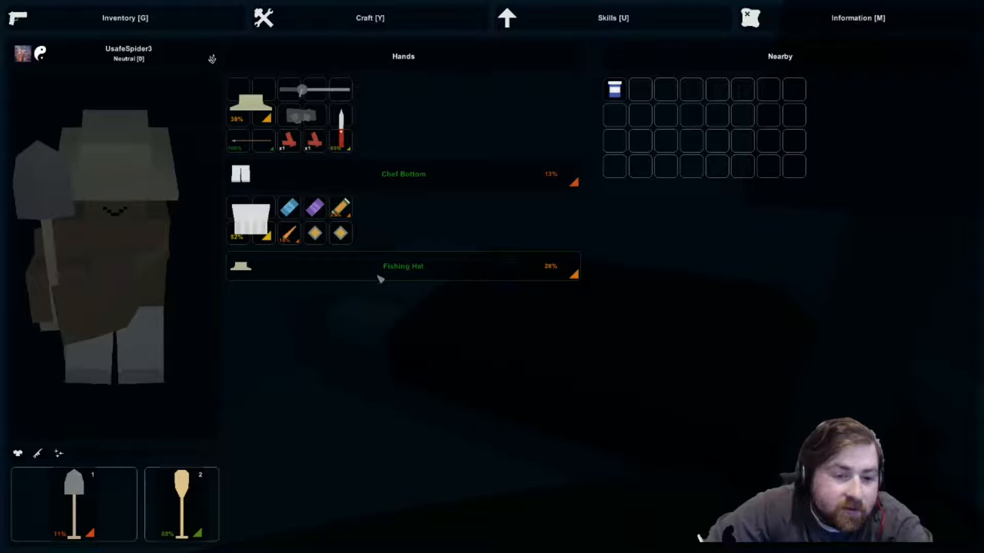
mouse_move(379, 280)
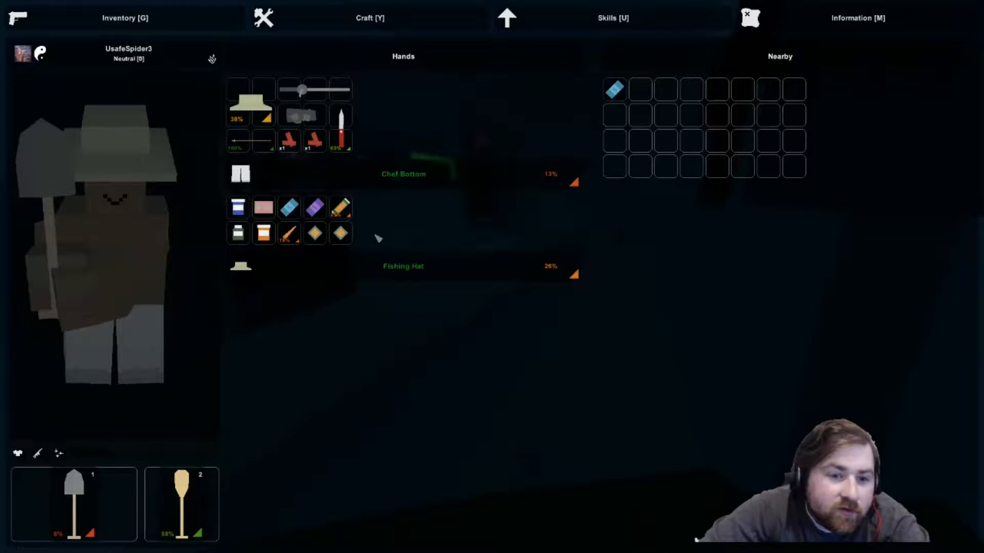
mouse_move(360, 106)
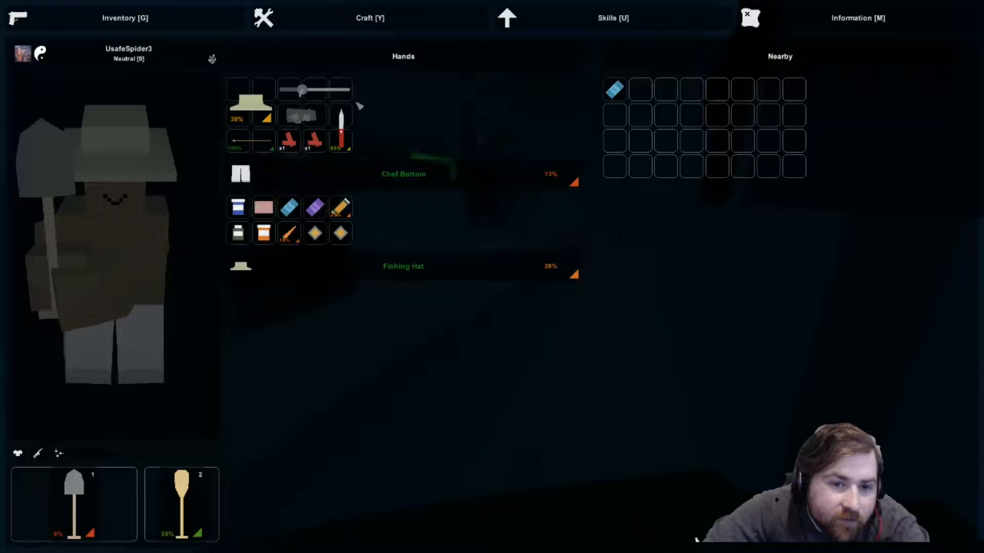
mouse_move(341, 124)
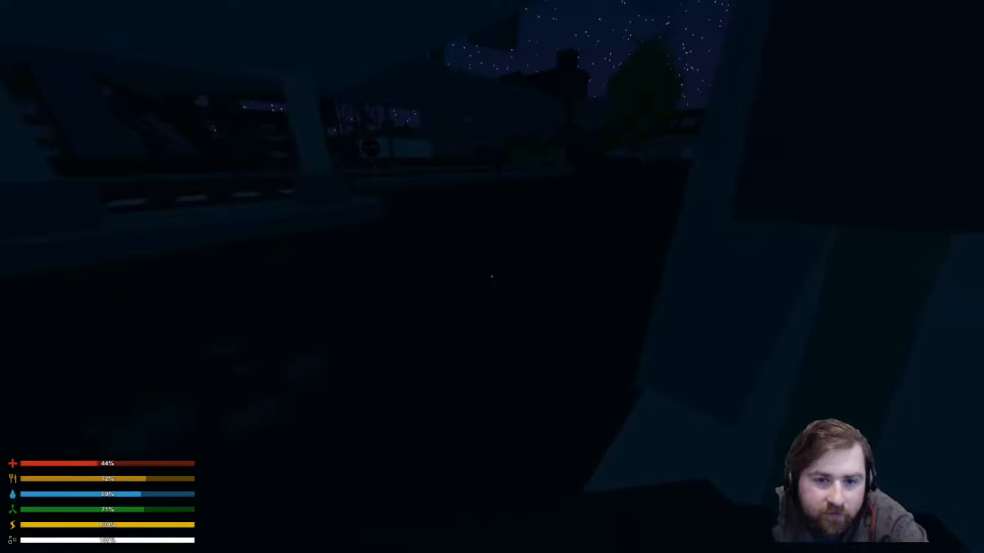
mouse_move(492, 277)
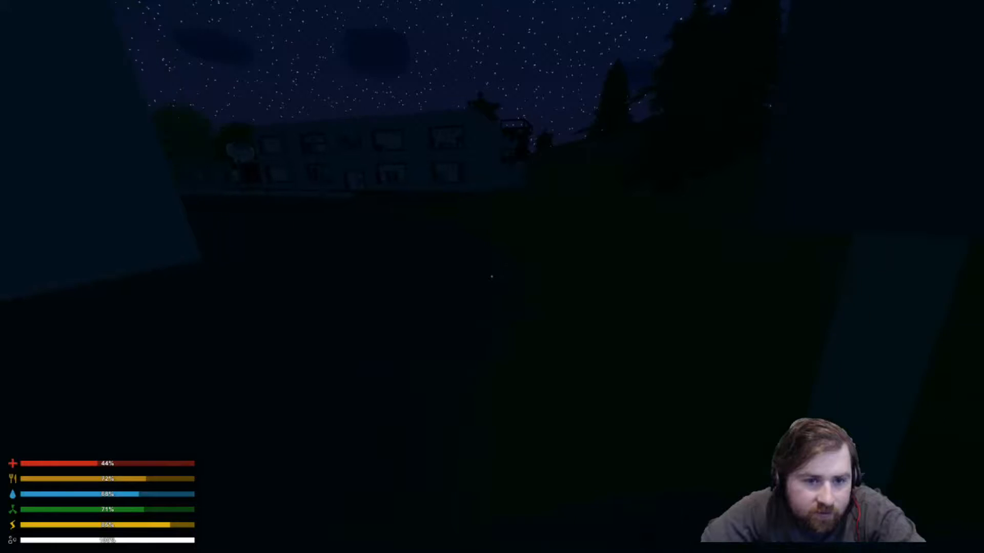
mouse_move(492, 277)
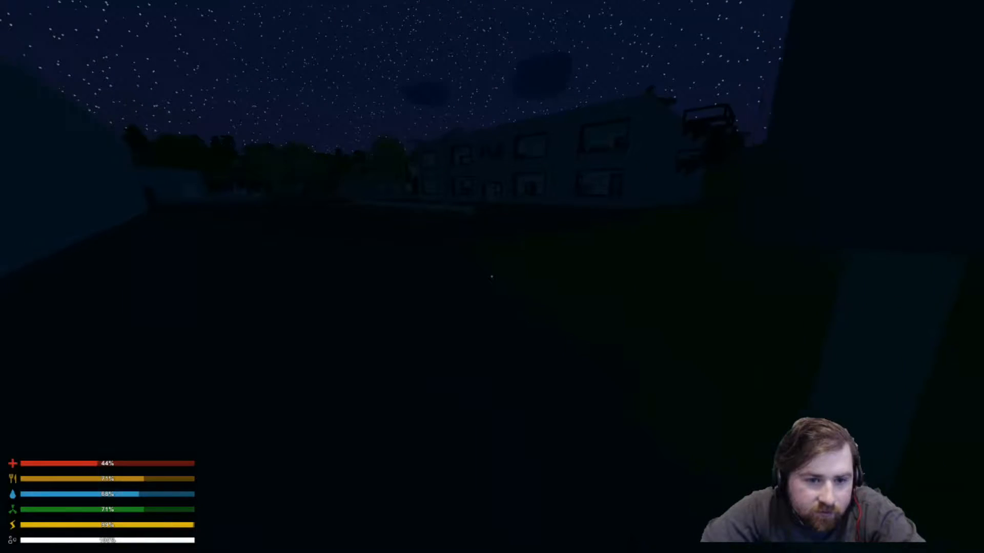
mouse_move(492, 276)
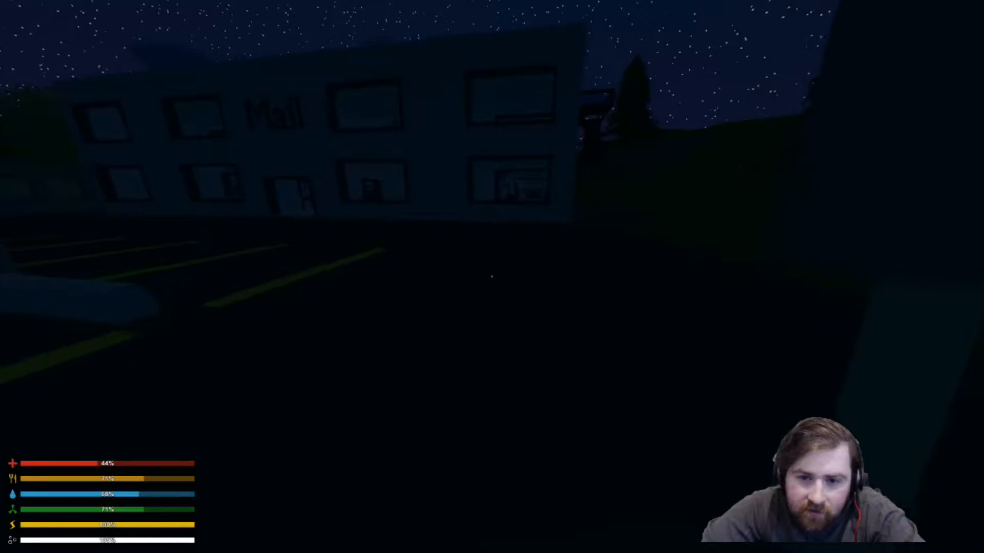
mouse_move(492, 276)
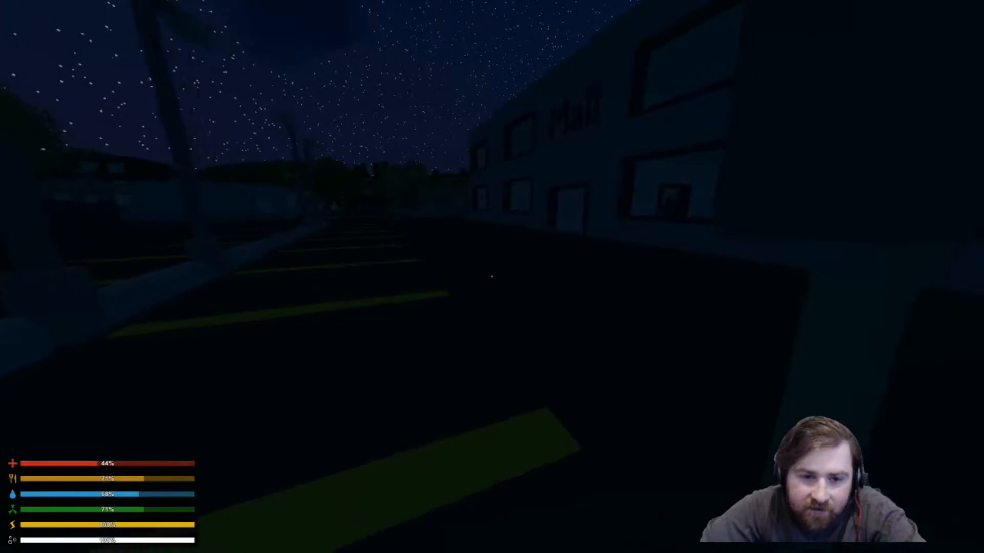
mouse_move(492, 276)
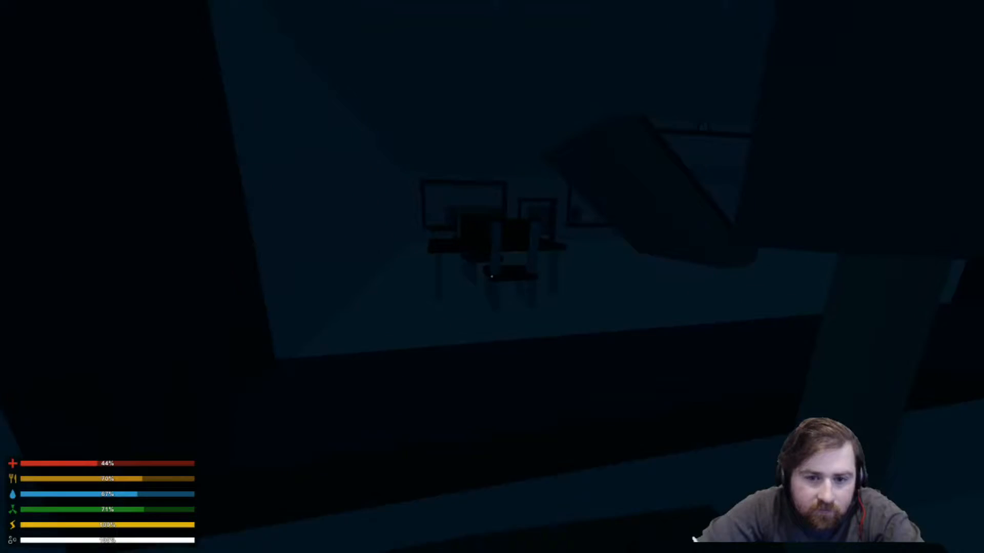
mouse_move(491, 276)
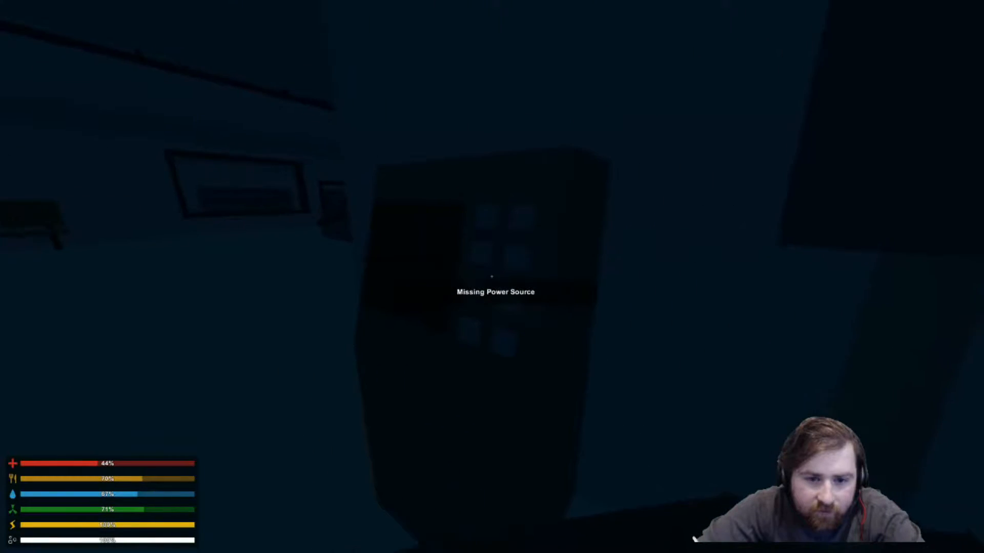
mouse_move(492, 277)
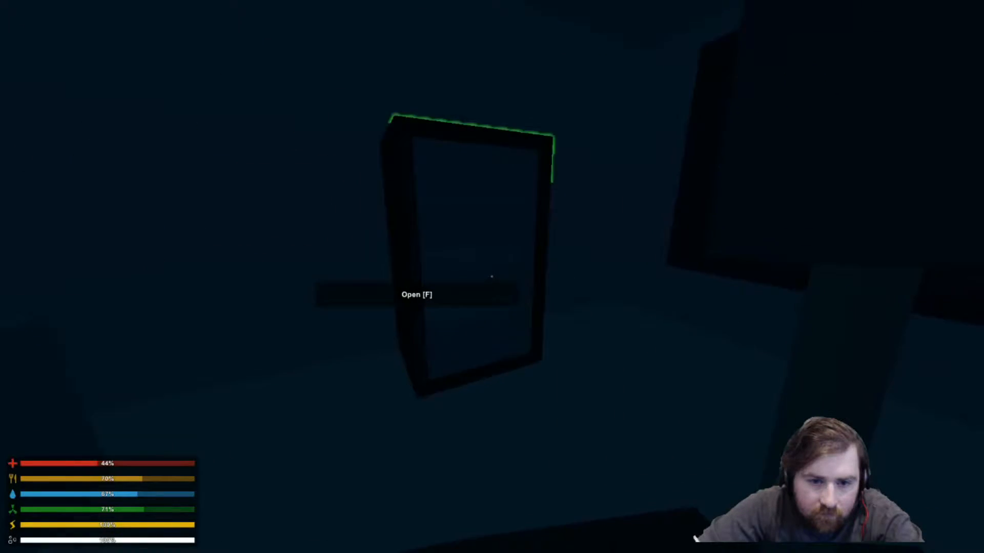
Open the mall door into the hallway with the bench and wall clock
key("f")
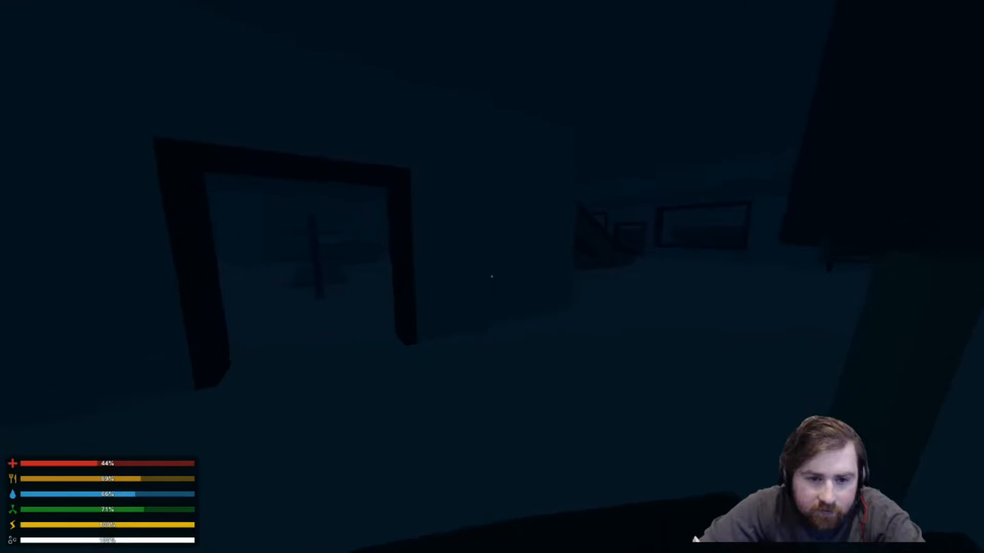
mouse_move(492, 277)
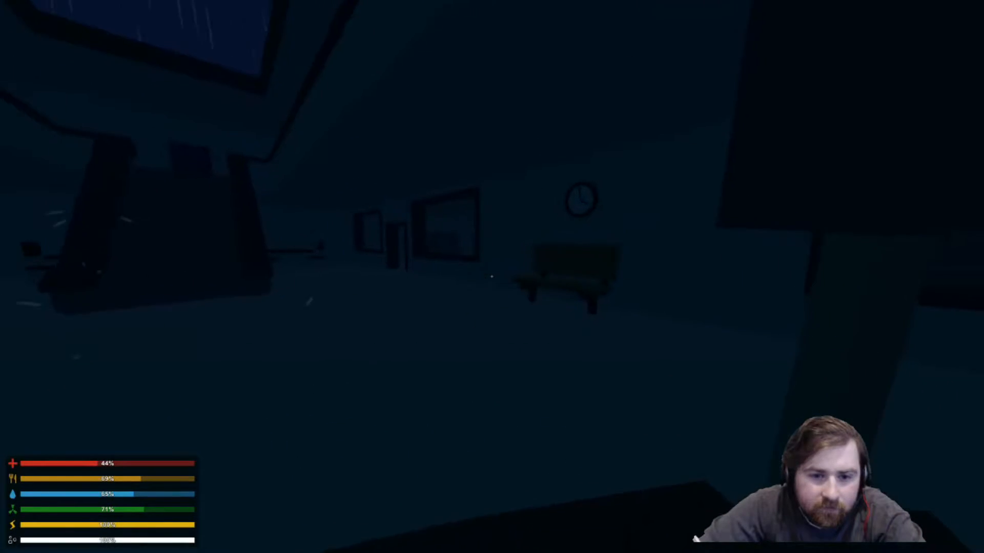
mouse_move(491, 277)
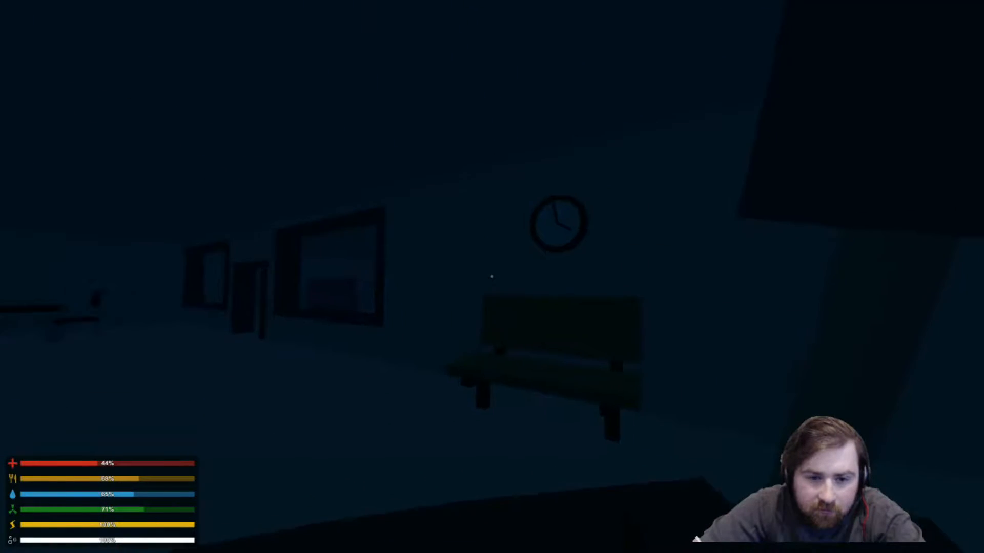
mouse_move(492, 276)
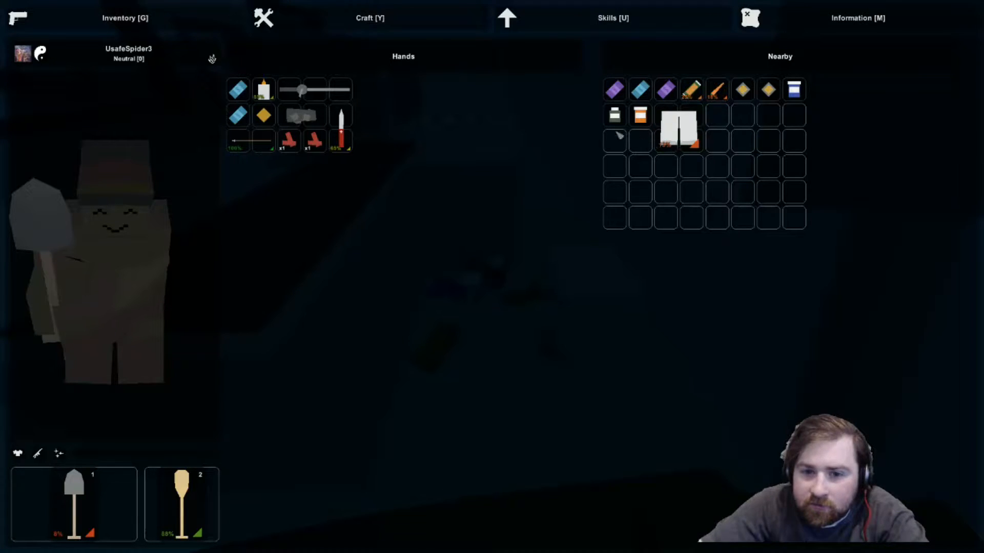
mouse_move(87, 234)
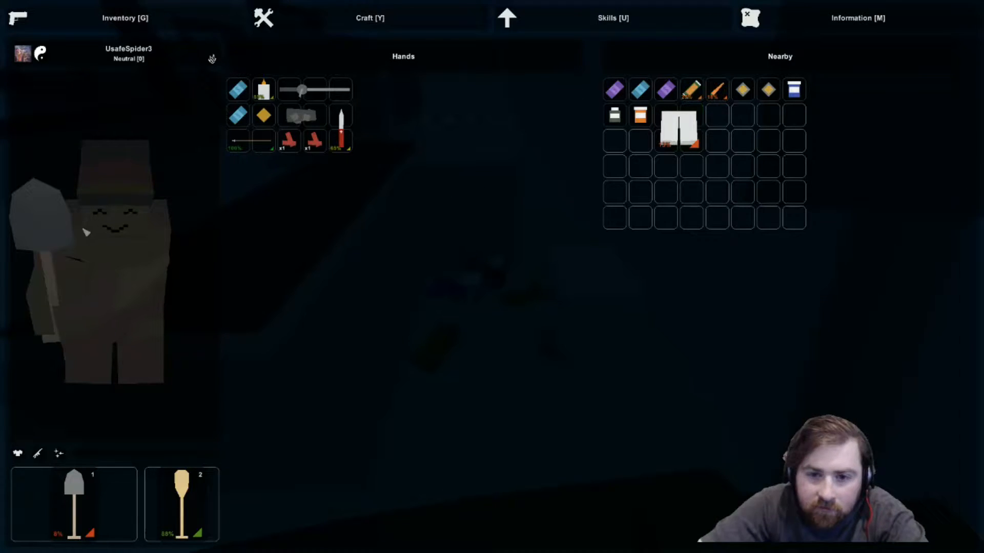
Equip the Chef Bottom pants from the Nearby list and close the inventory
left_click(678, 128)
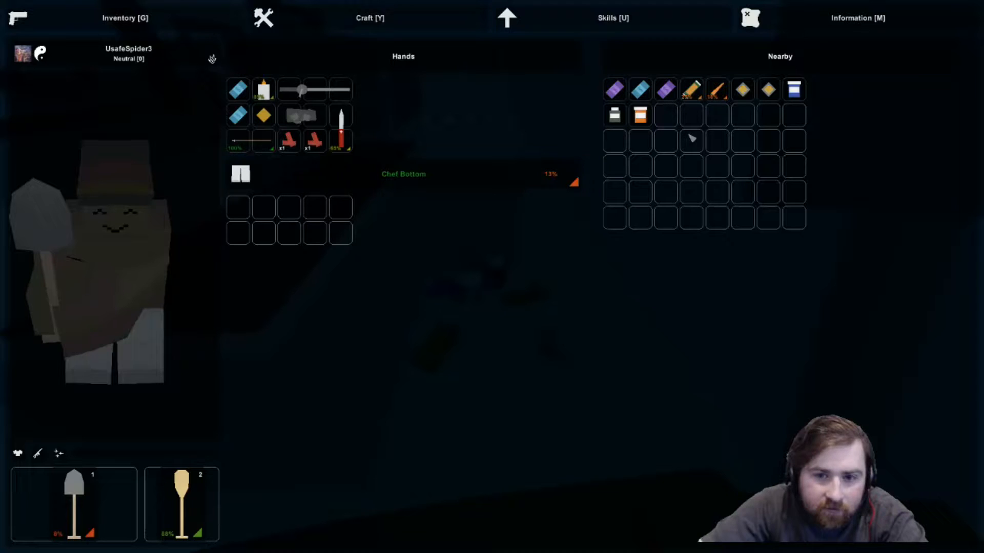
mouse_move(273, 229)
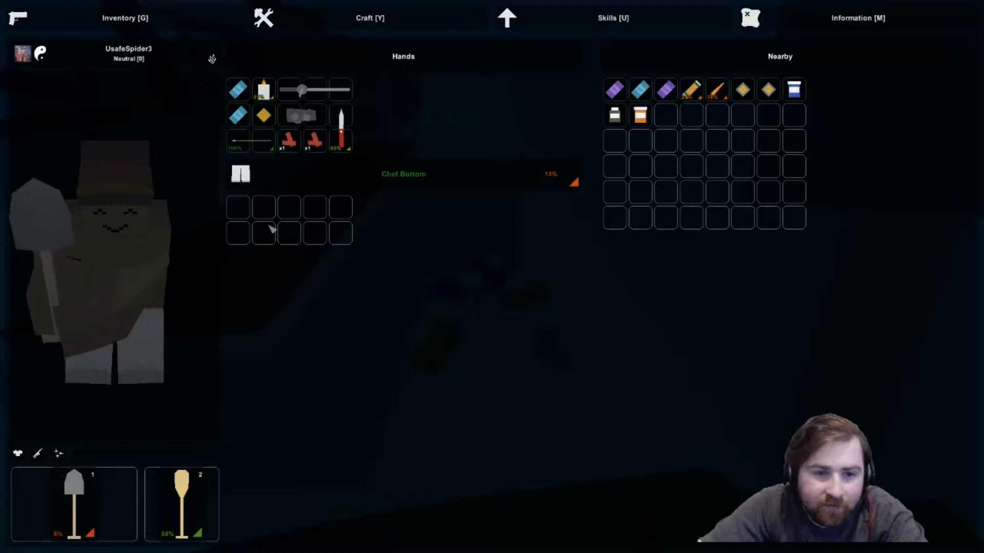
mouse_move(402, 257)
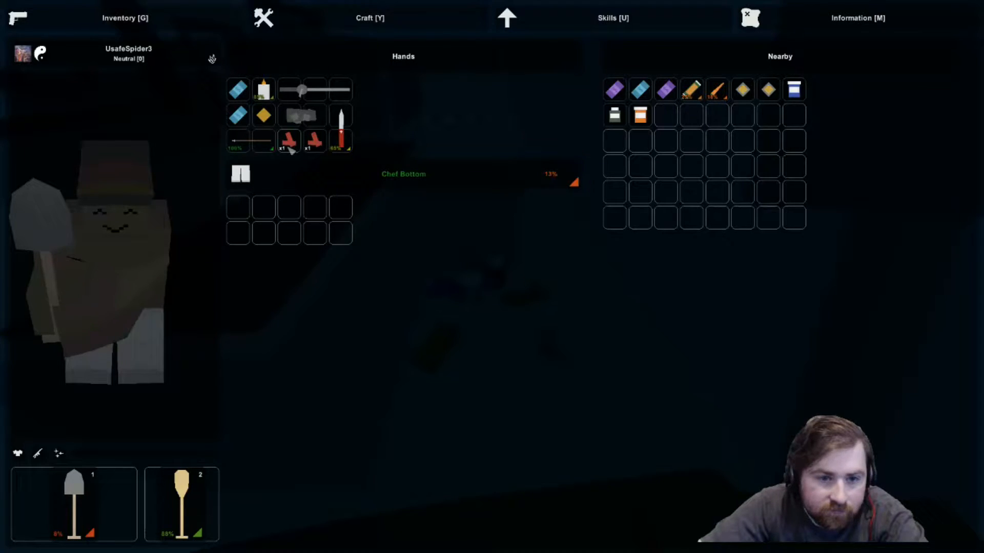
key("g")
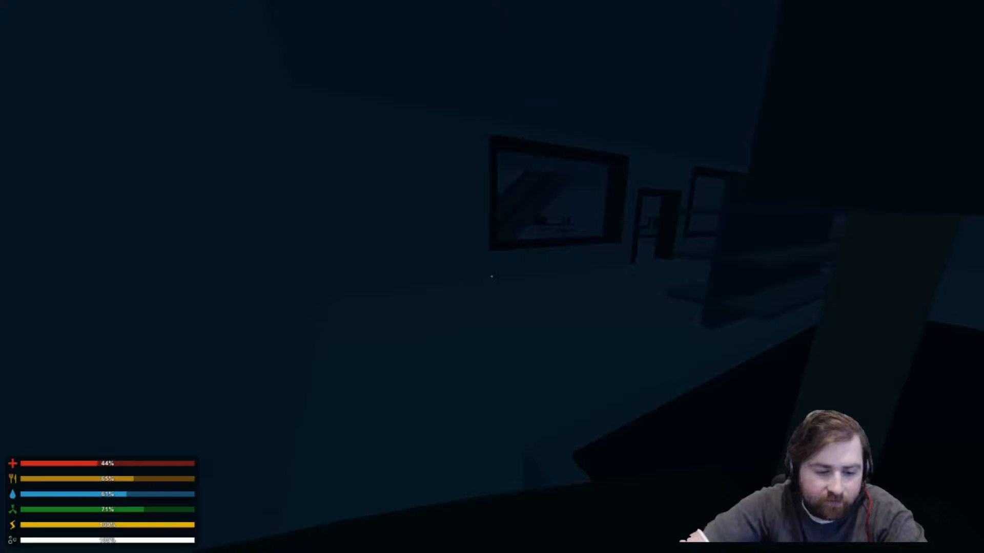
Pack nearby supplies into the pant pockets and put on the Fishing Hat
key("g")
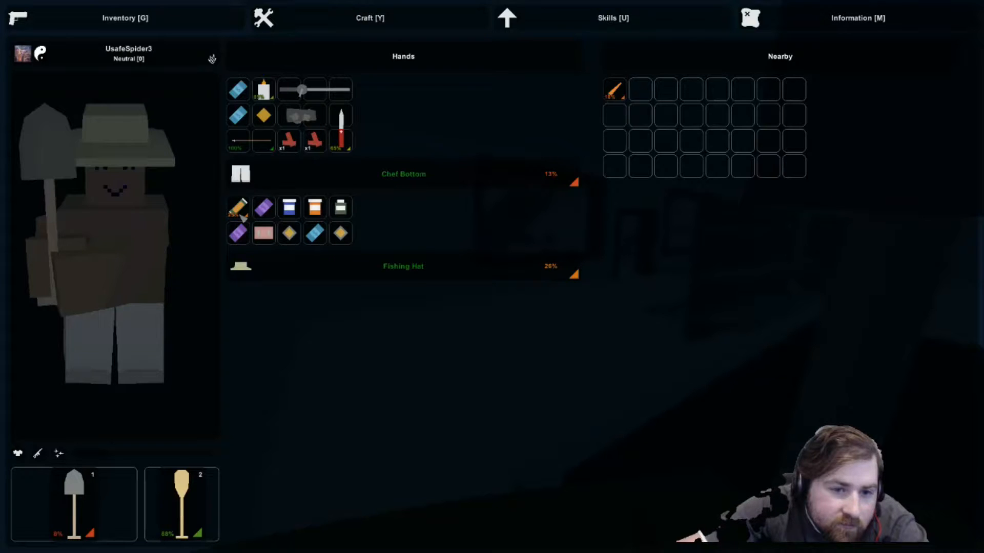
key("g")
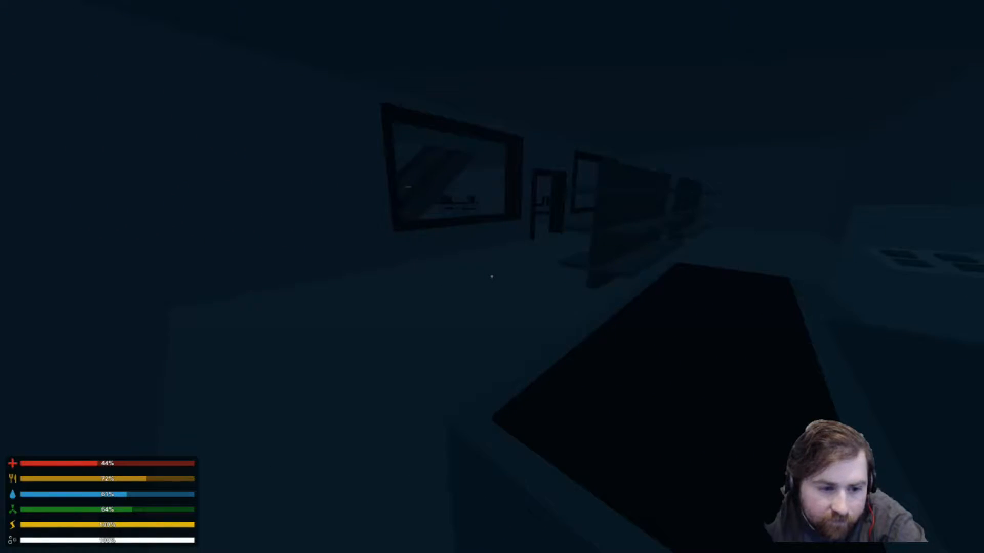
mouse_move(492, 277)
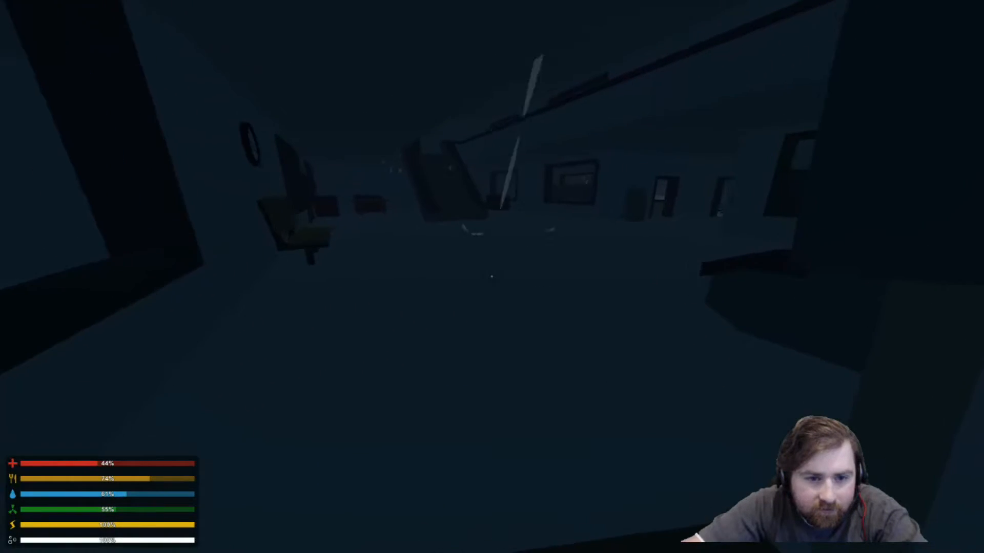
mouse_move(492, 277)
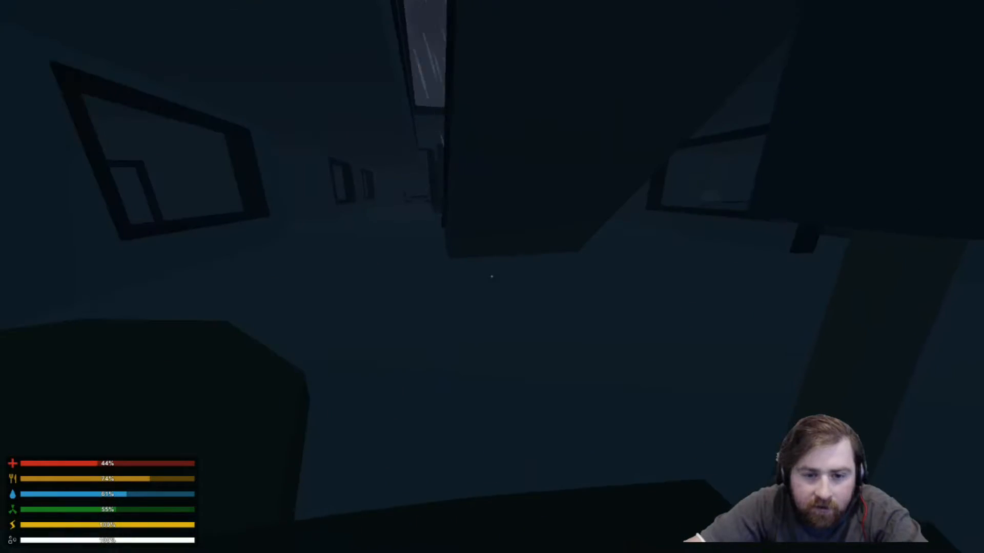
mouse_move(492, 276)
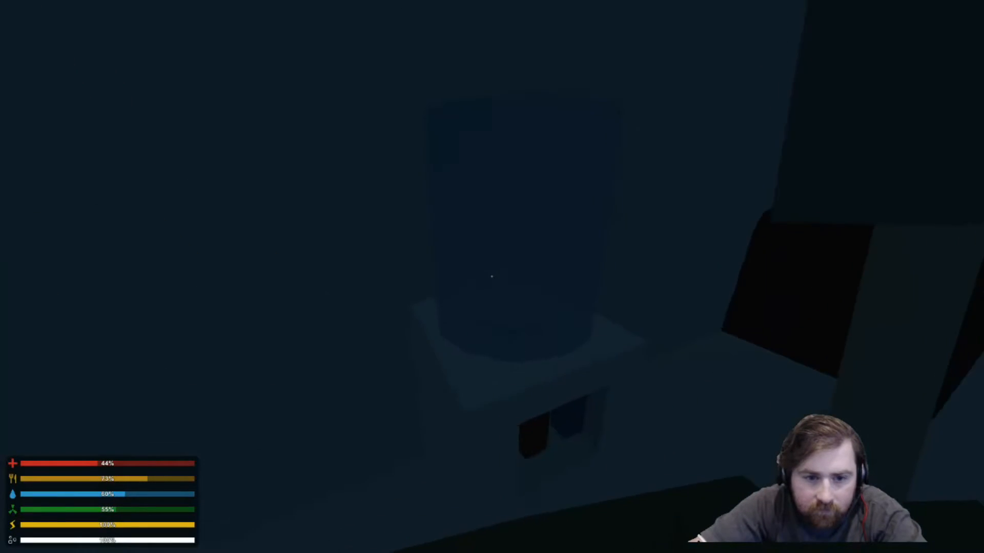
mouse_move(492, 277)
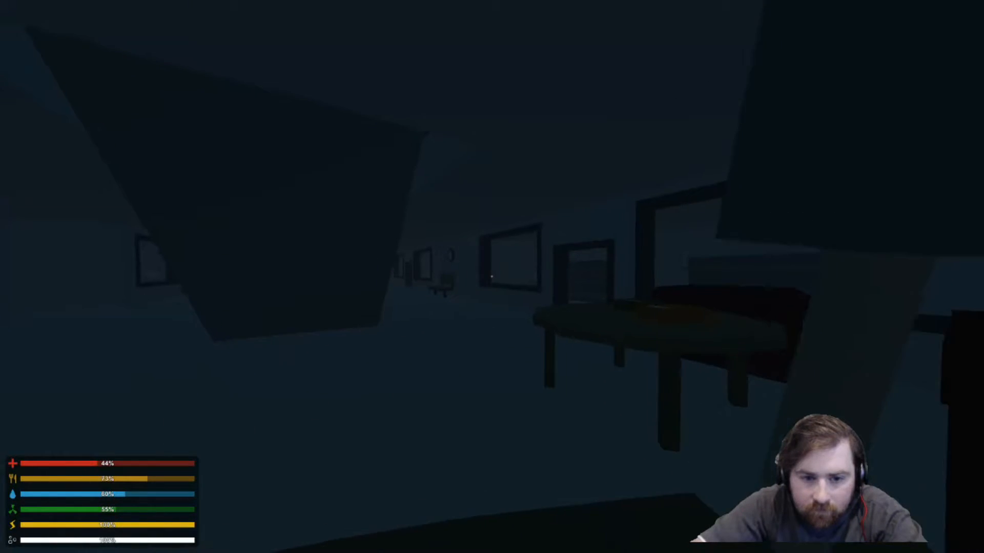
mouse_move(492, 277)
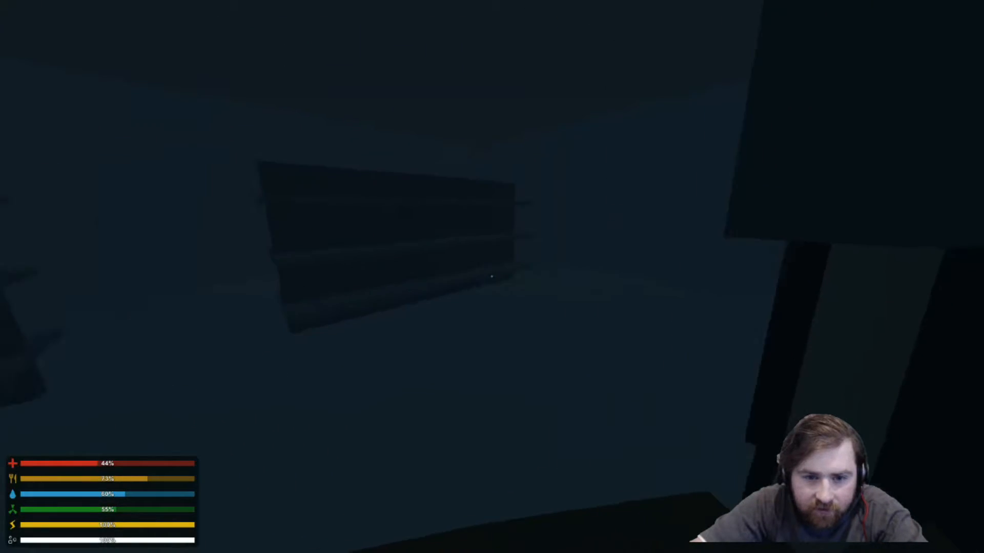
mouse_move(492, 277)
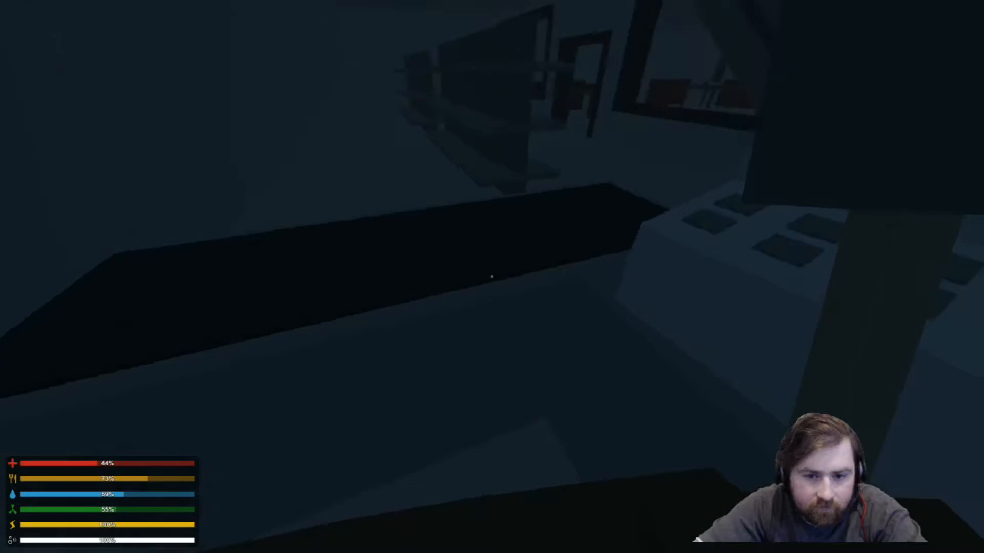
mouse_move(491, 277)
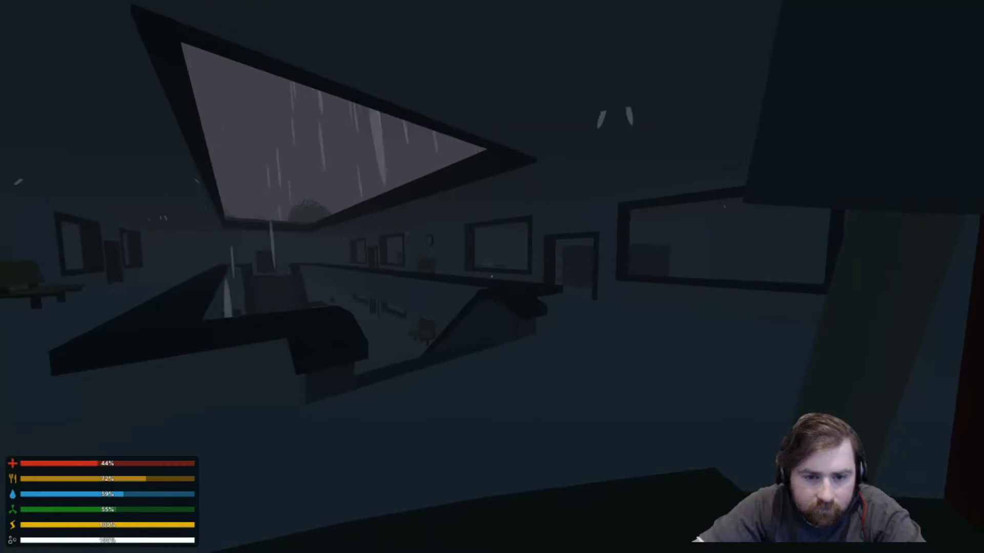
mouse_move(492, 277)
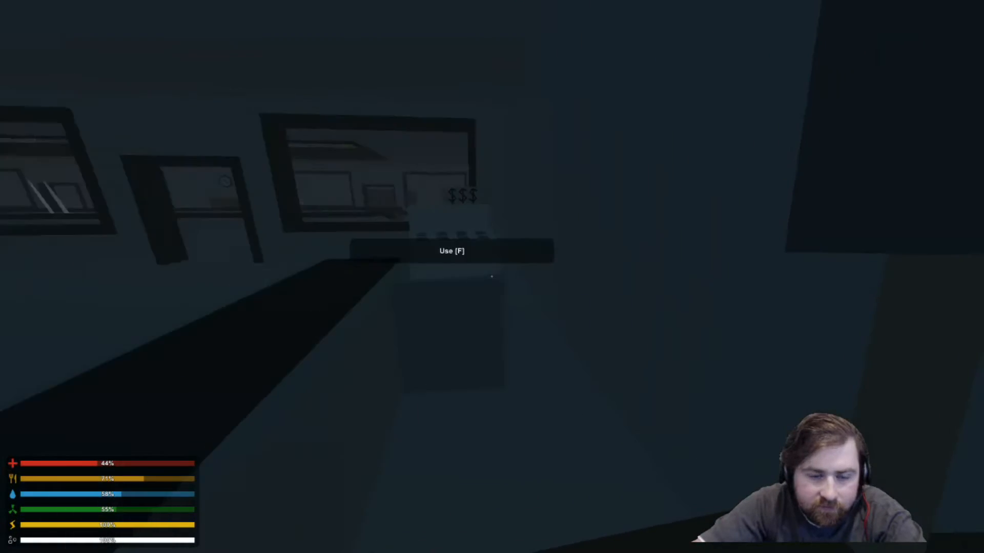
mouse_move(491, 276)
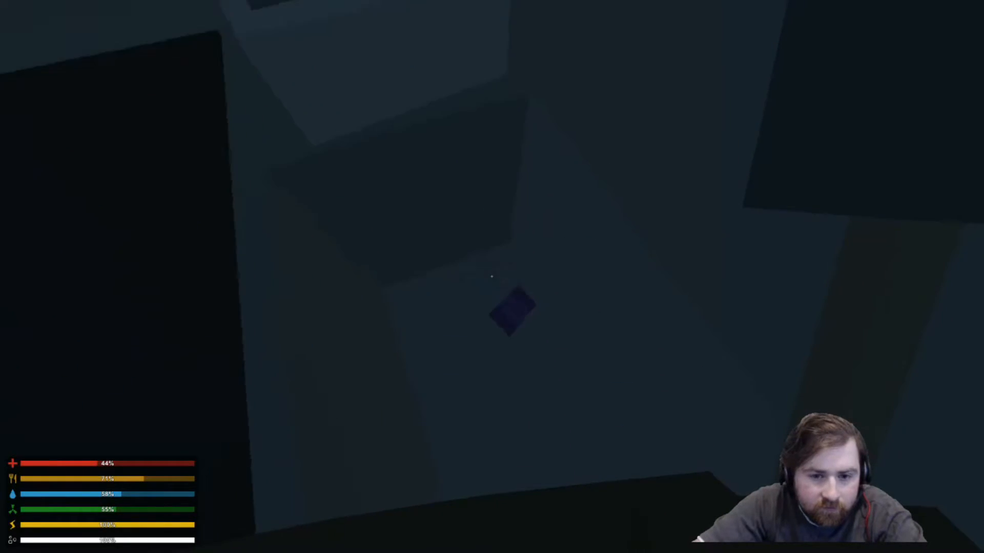
mouse_move(492, 277)
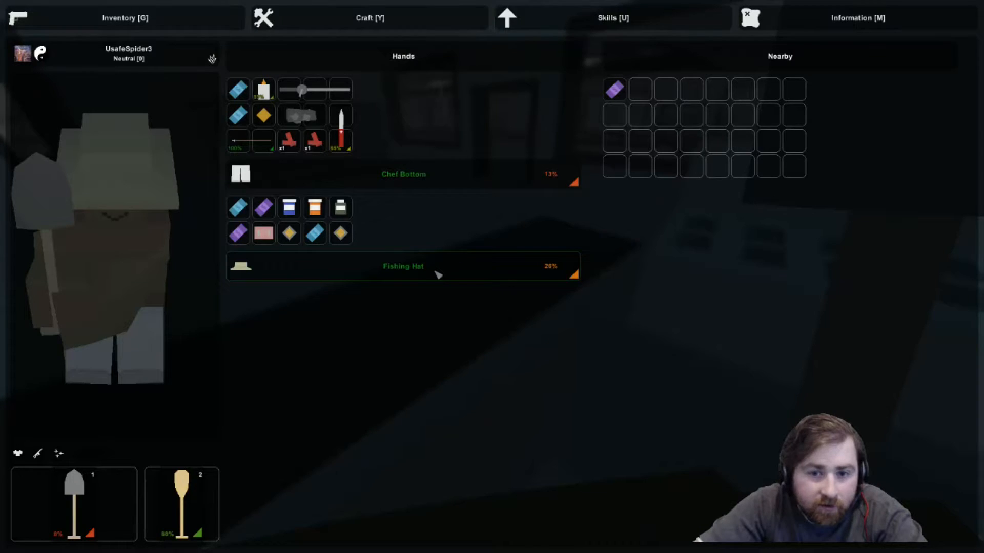
mouse_move(304, 268)
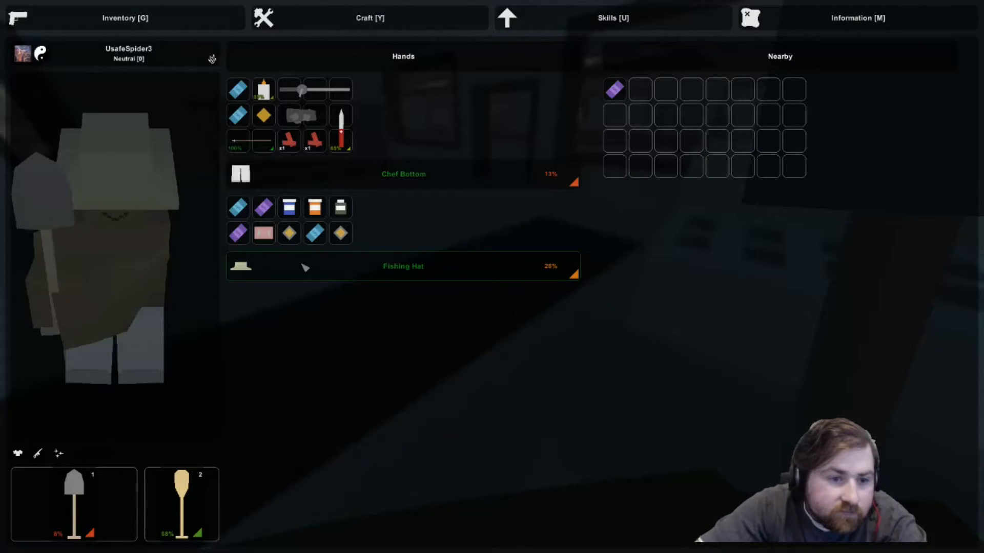
mouse_move(292, 281)
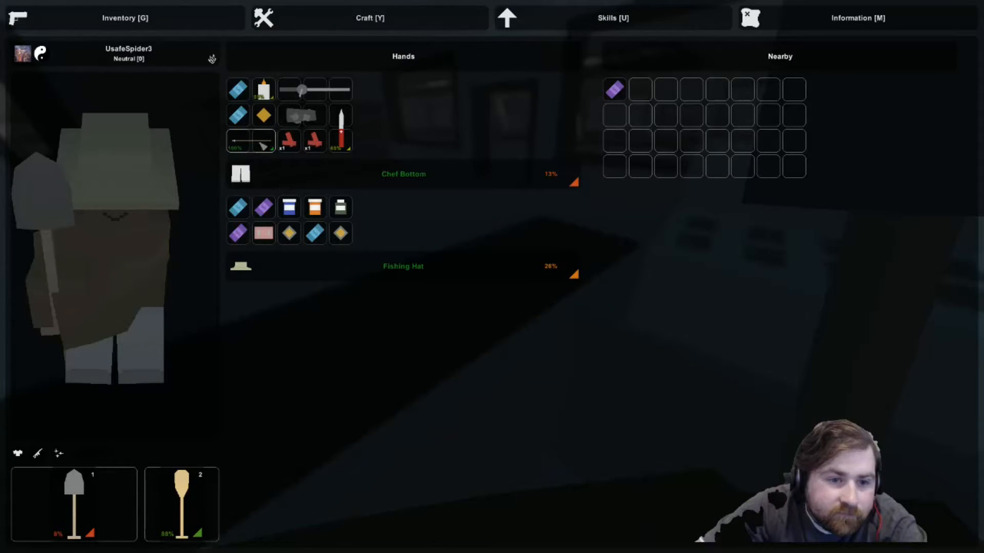
mouse_move(289, 139)
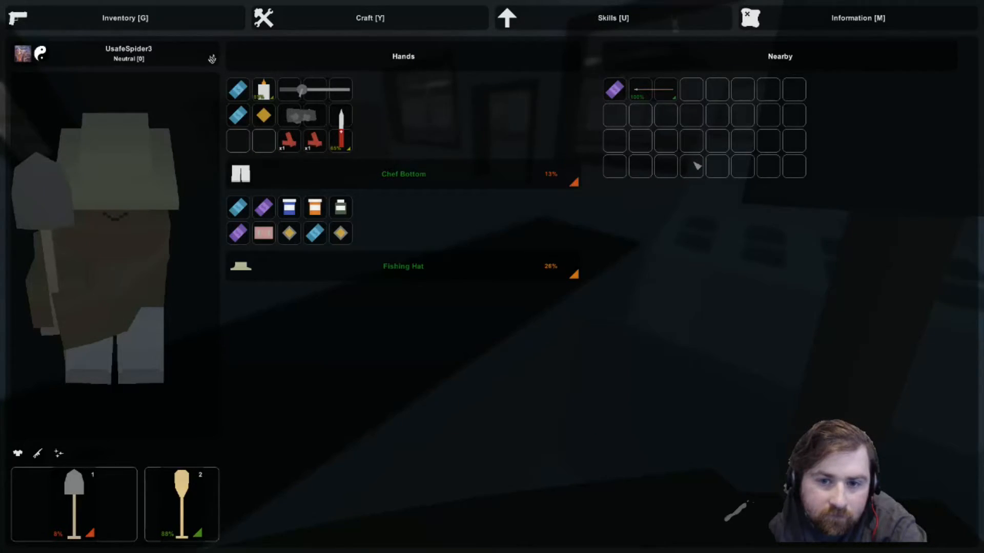
Close the inventory after dropping the long thin item to the ground
key("g")
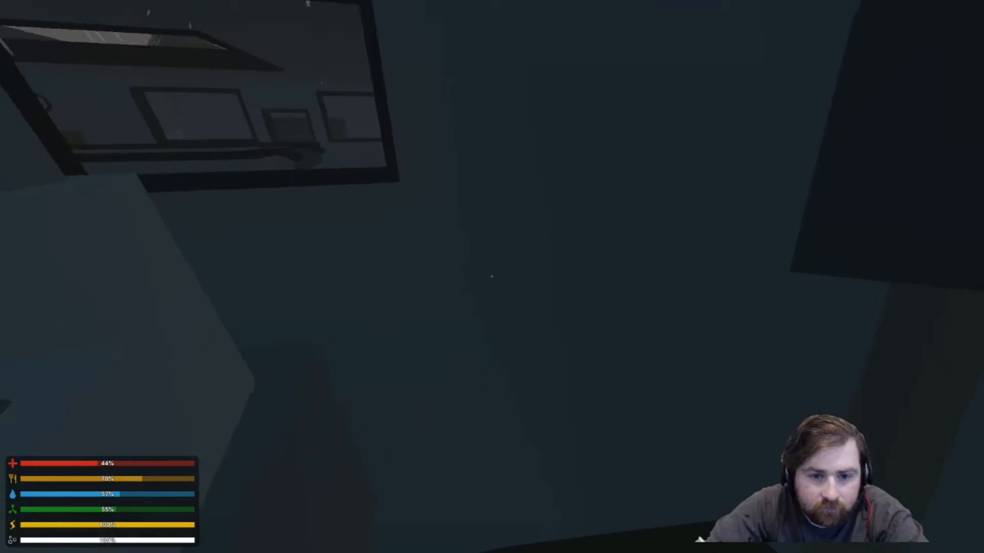
mouse_move(492, 277)
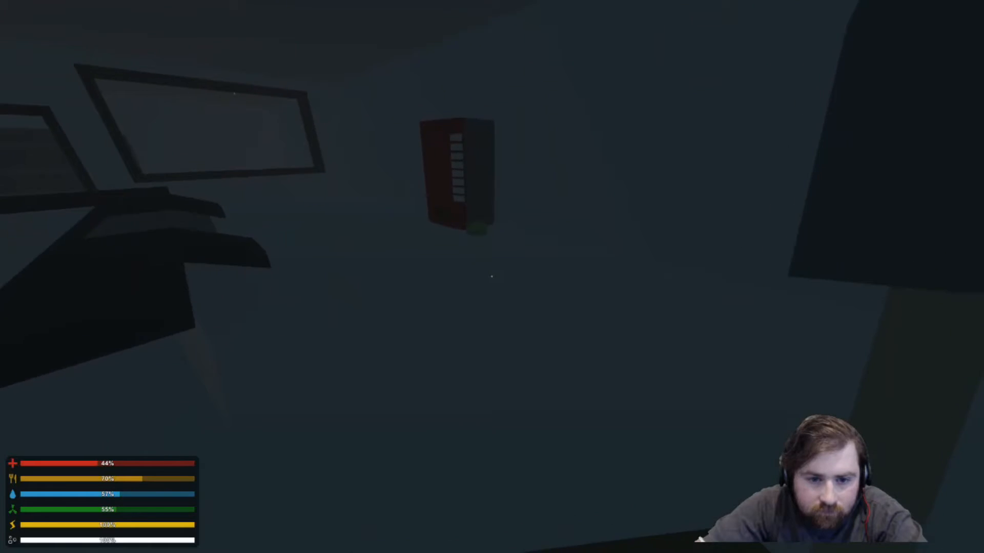
mouse_move(492, 277)
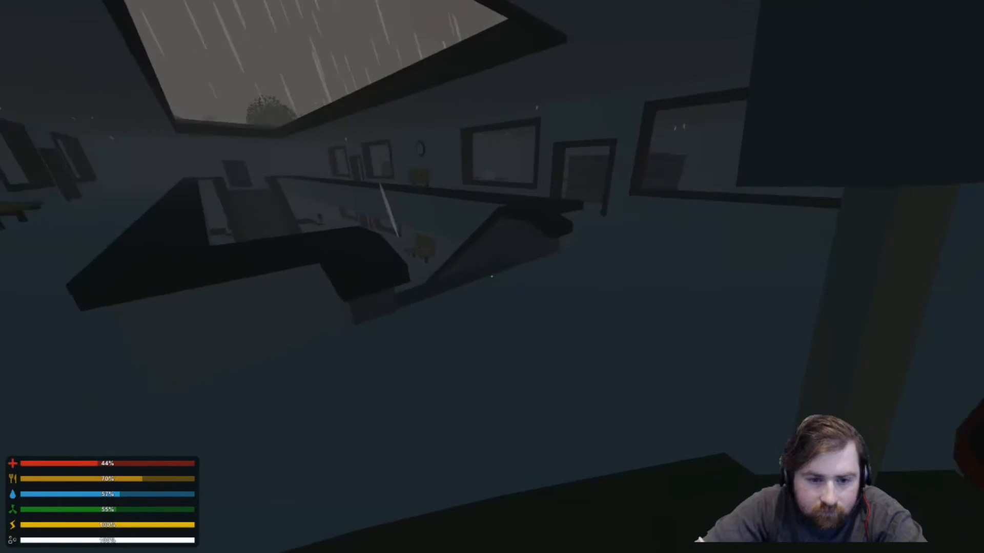
Cross the mall past the vending machine and try grabbing the register's $10 note
key("g")
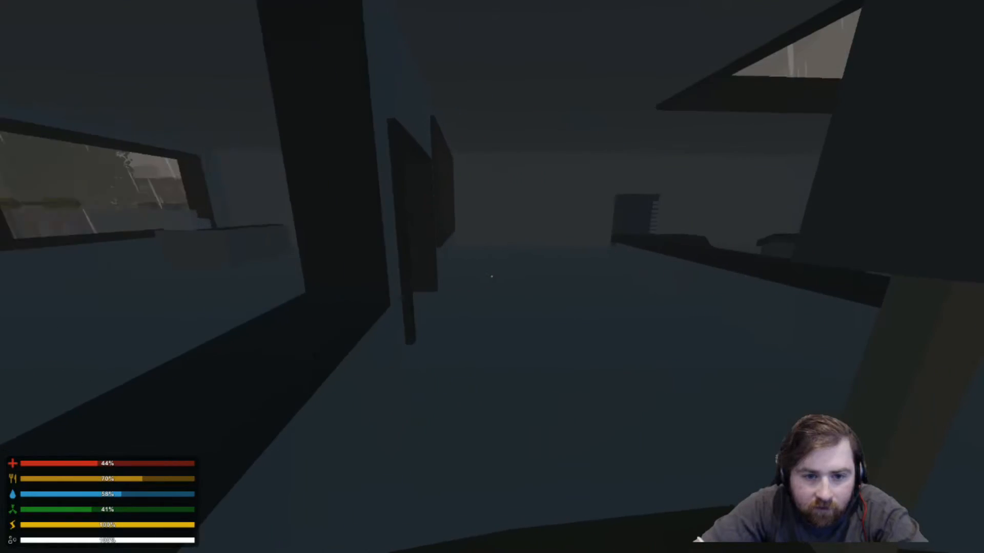
mouse_move(492, 277)
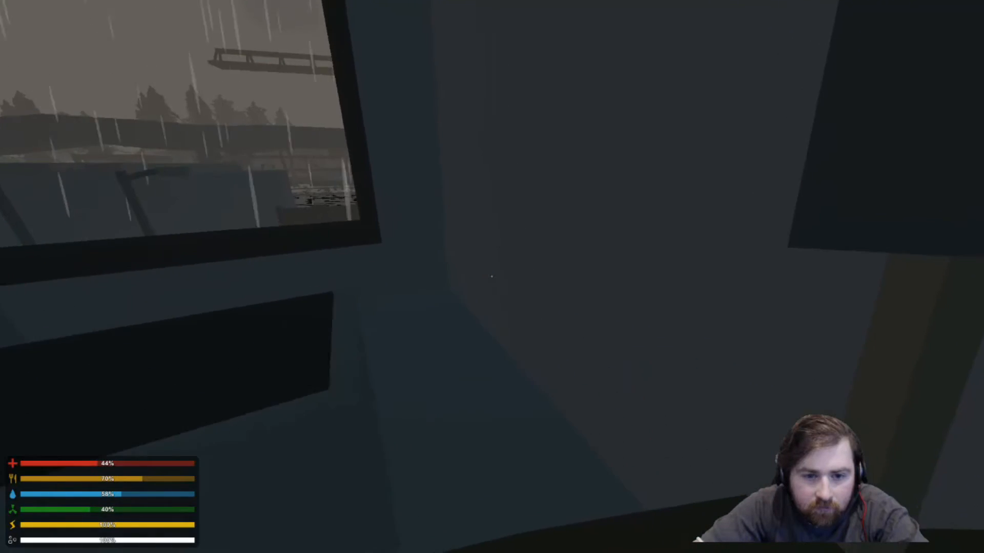
mouse_move(492, 277)
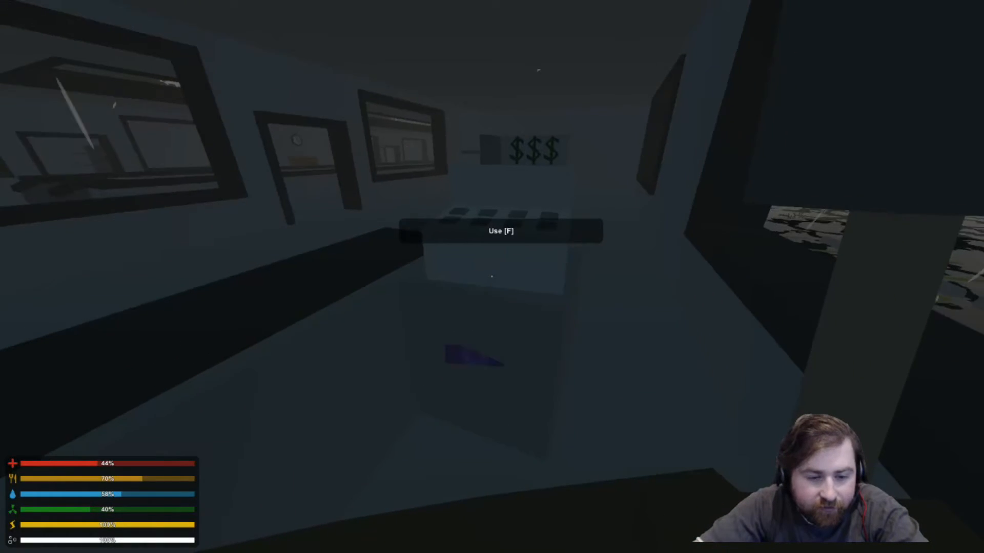
mouse_move(492, 277)
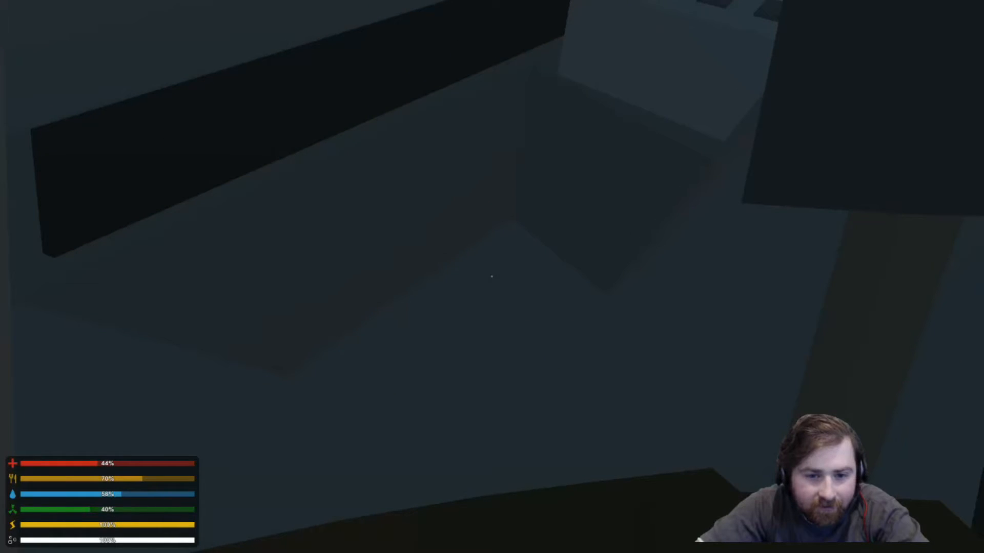
mouse_move(492, 277)
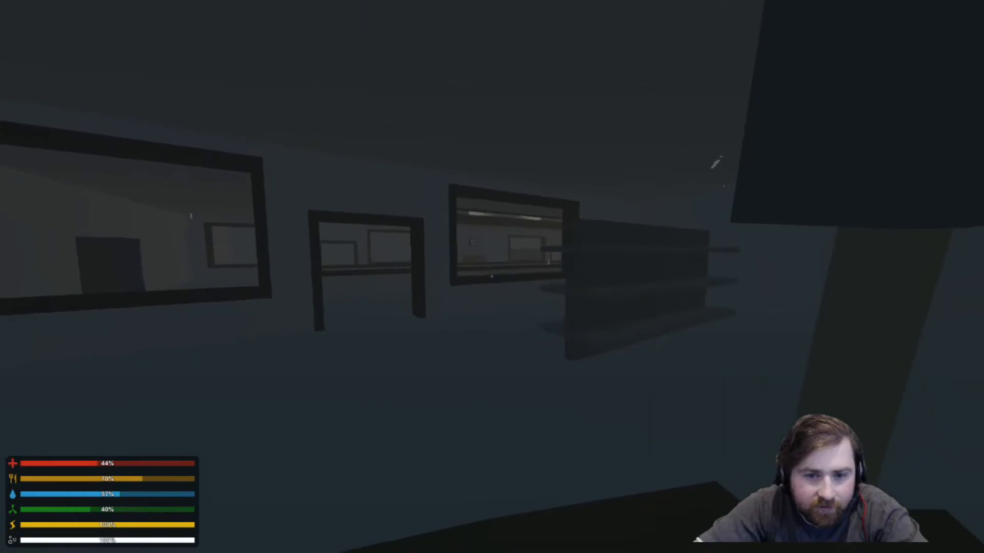
mouse_move(492, 277)
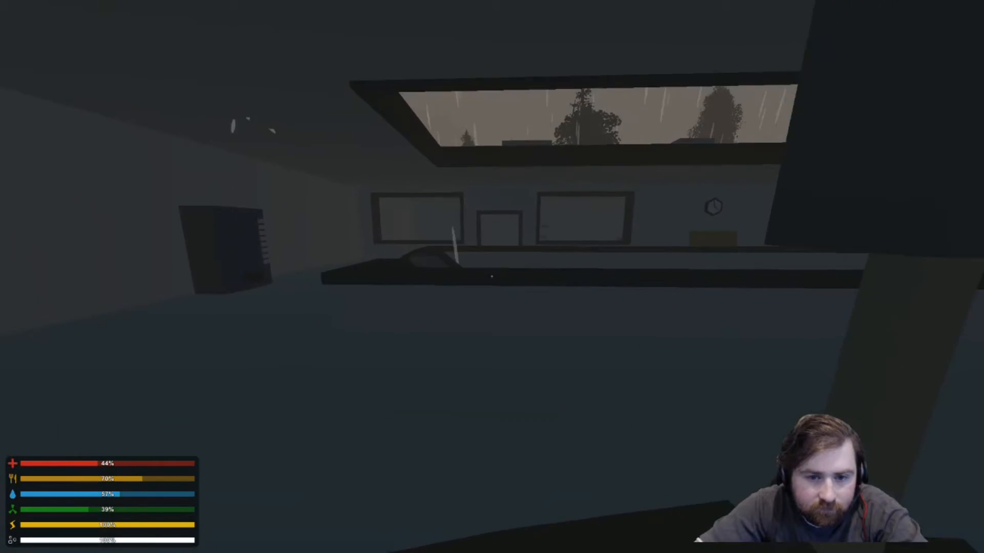
mouse_move(492, 276)
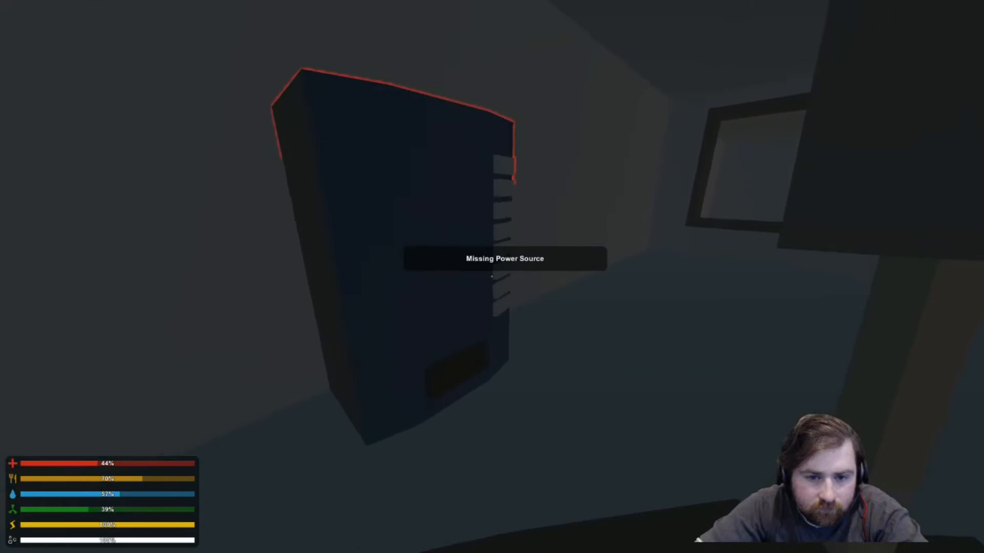
mouse_move(492, 276)
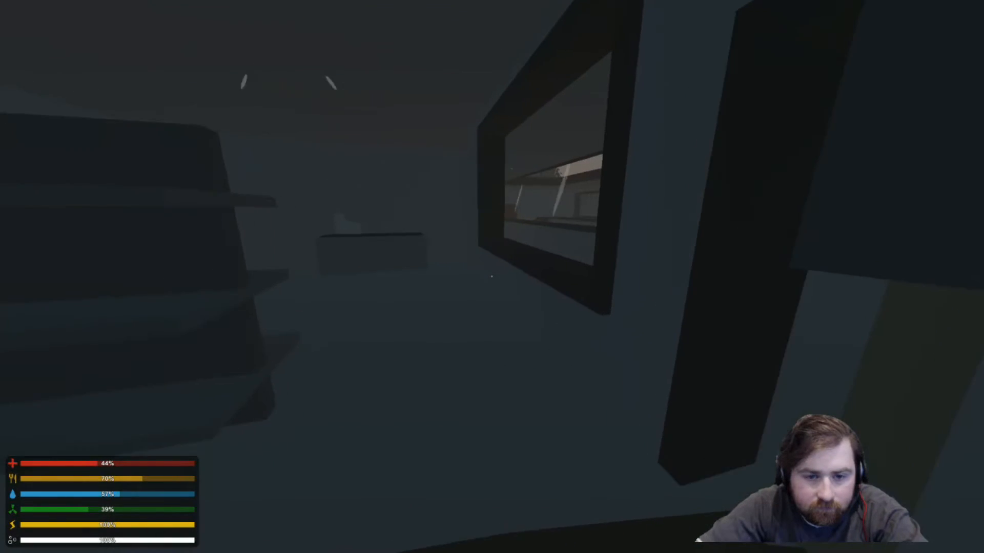
mouse_move(492, 276)
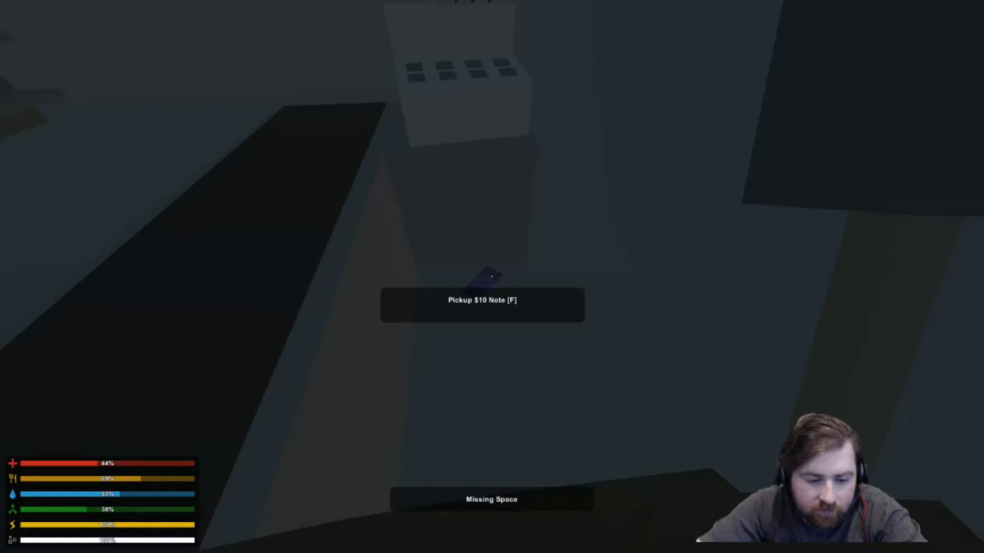
key("g")
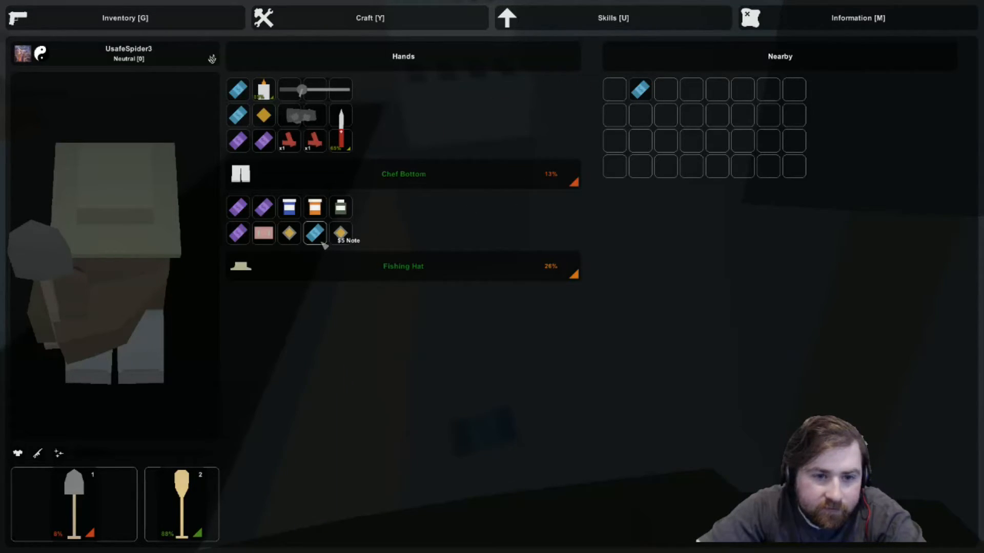
mouse_move(482, 225)
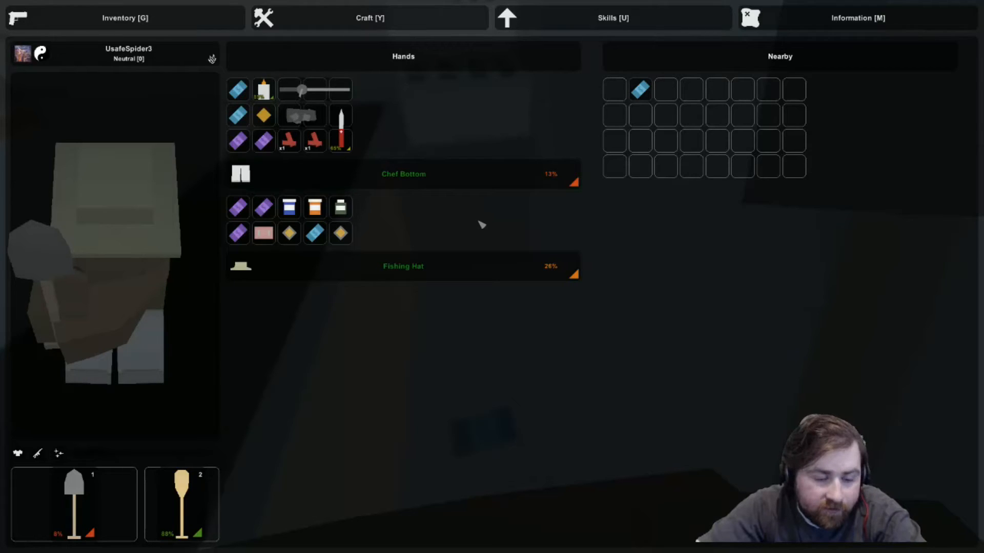
Close the inventory with two purple notes held in the Hands grid
key("g")
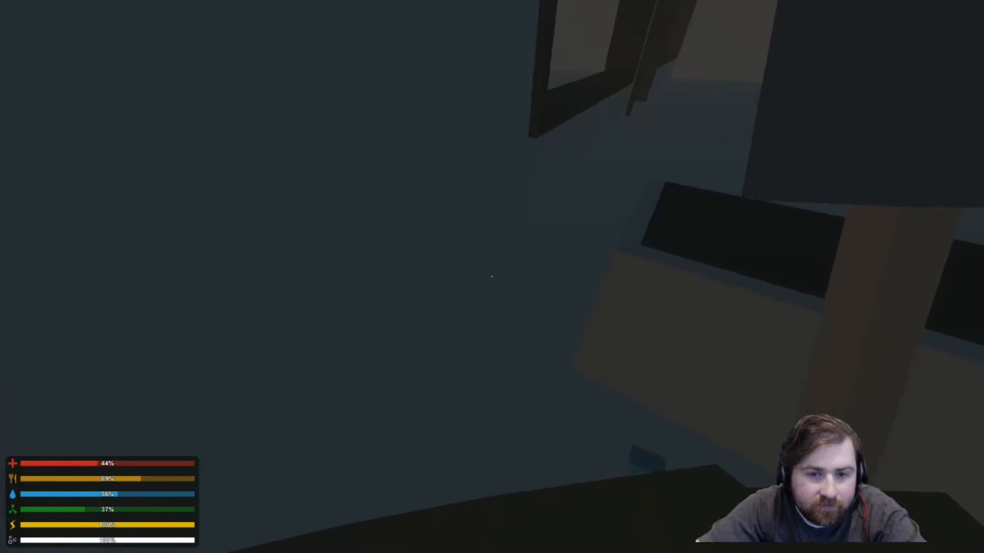
mouse_move(492, 277)
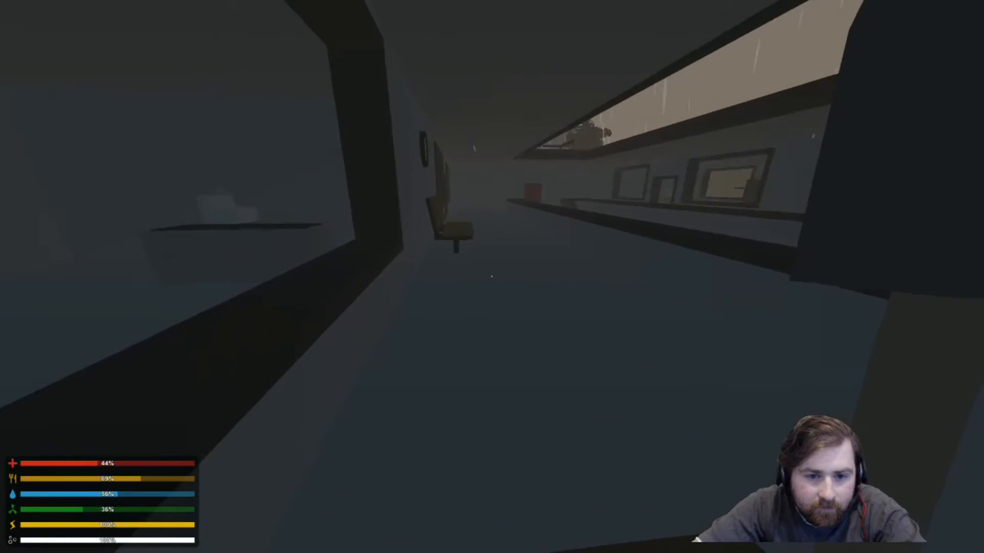
mouse_move(492, 277)
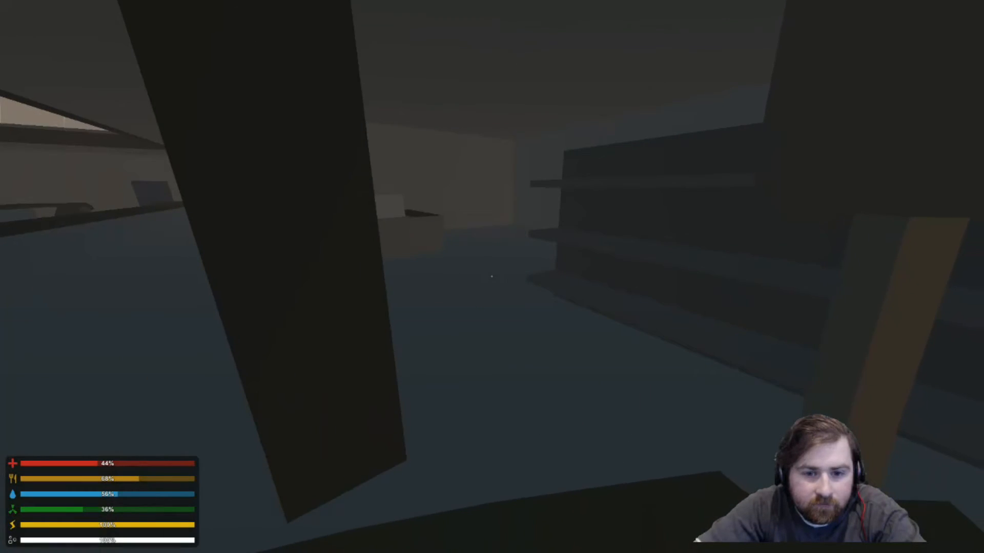
mouse_move(492, 277)
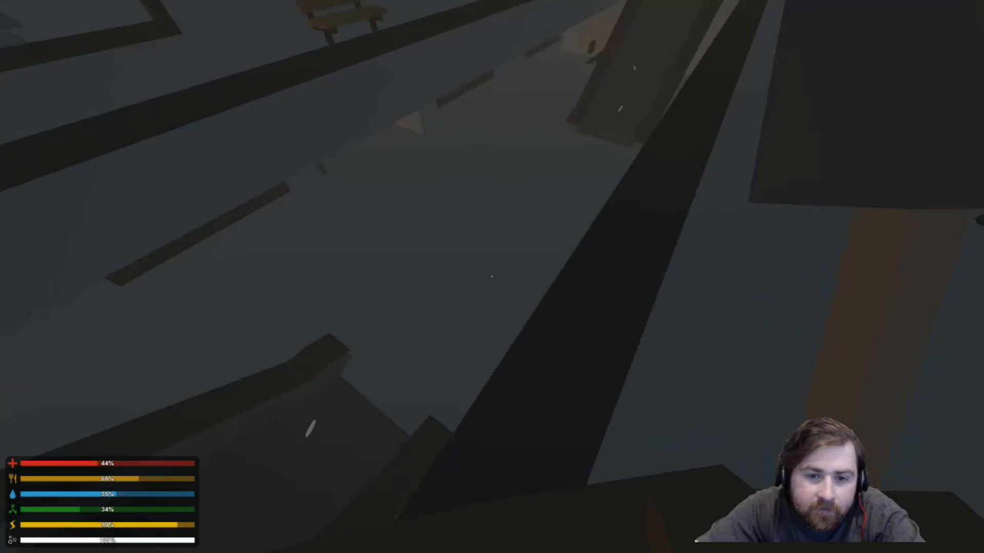
mouse_move(492, 277)
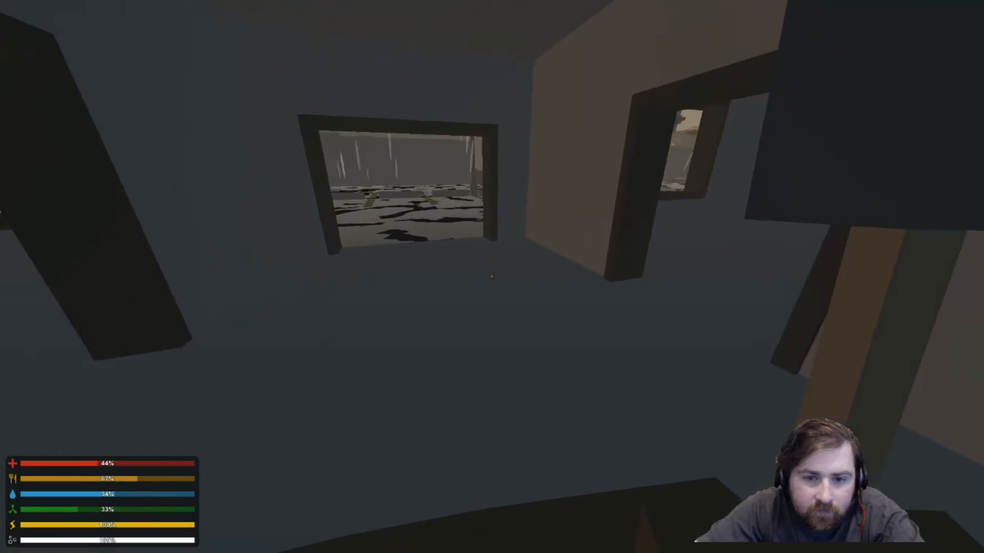
Walk forward out of the mall doorway onto the rainy, flooded street
key("w")
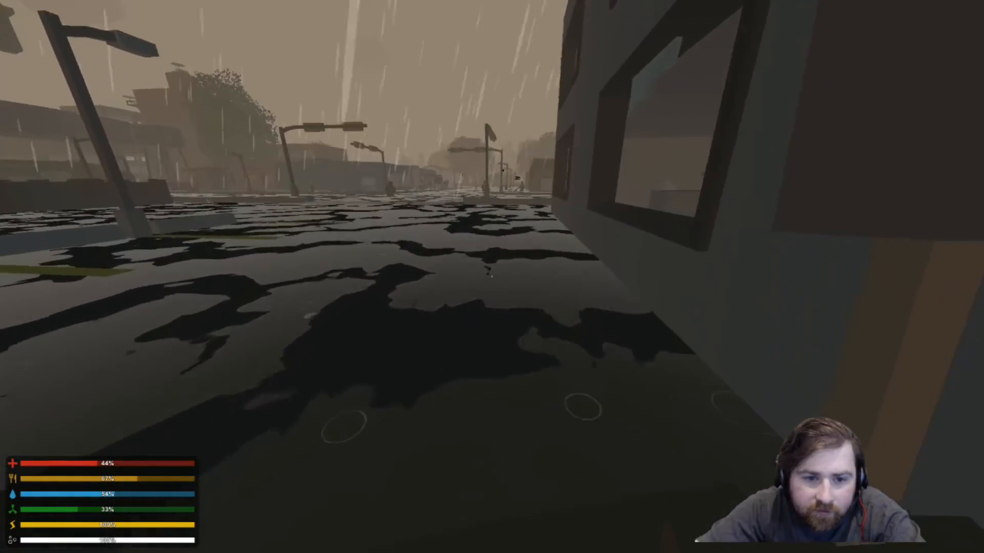
mouse_move(492, 277)
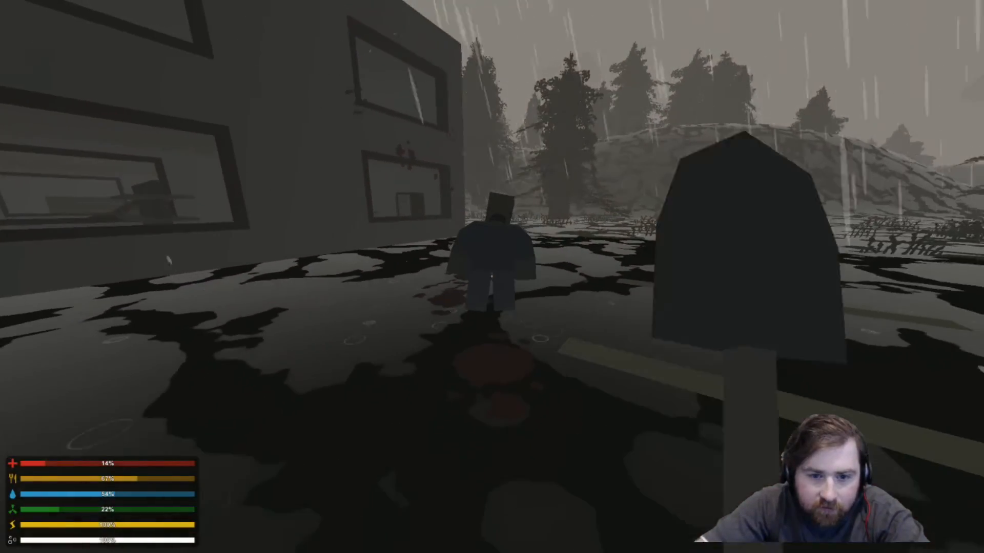
mouse_move(492, 277)
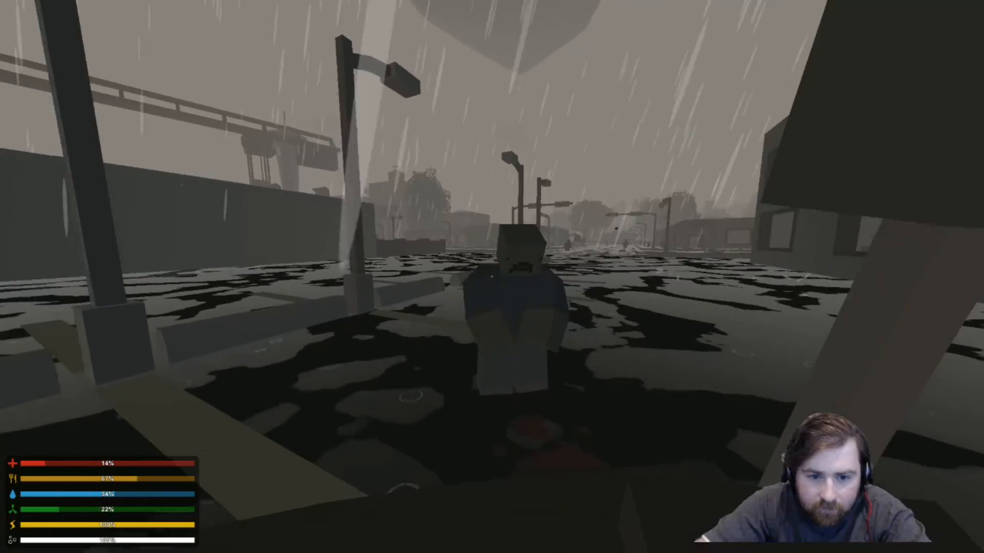